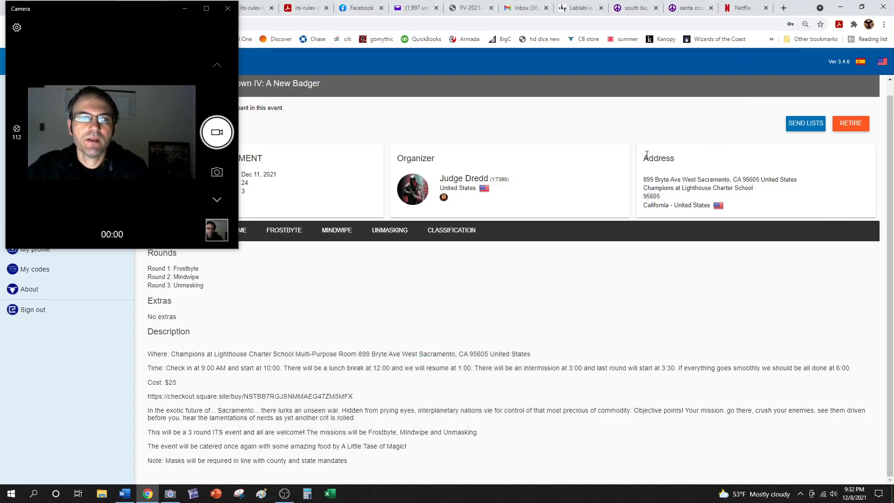
mouse_move(519, 151)
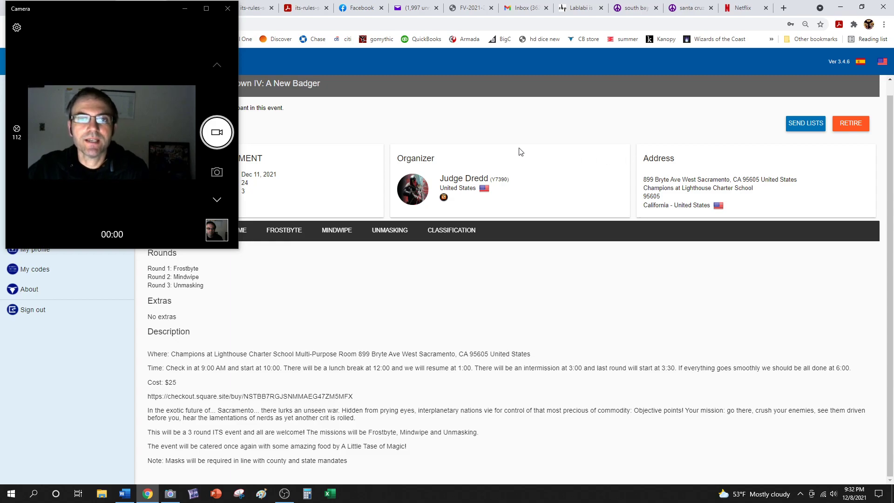
mouse_move(325, 301)
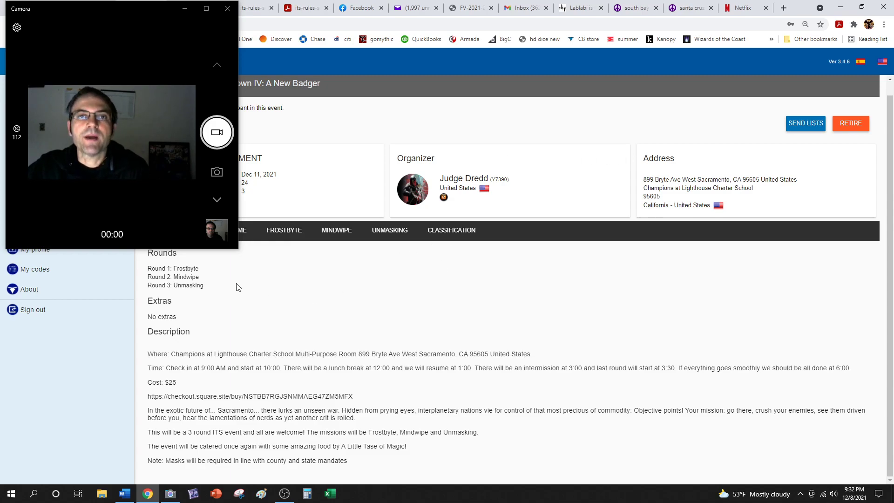
mouse_move(306, 126)
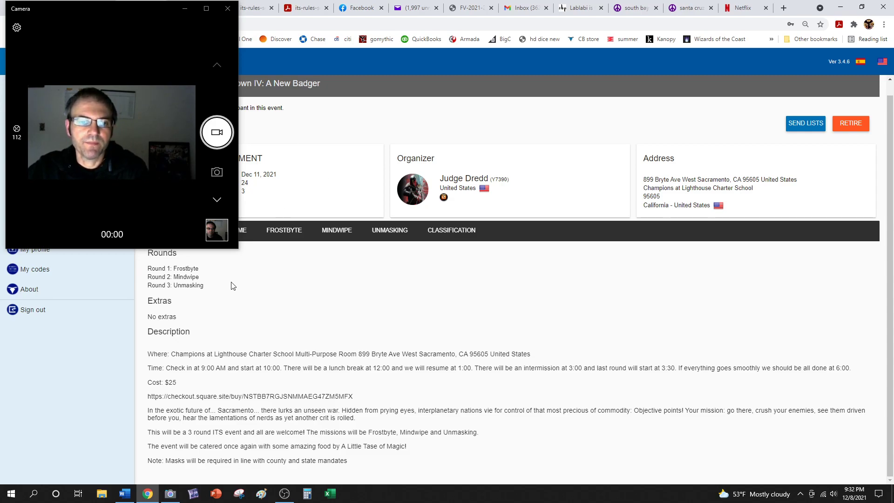
mouse_move(442, 173)
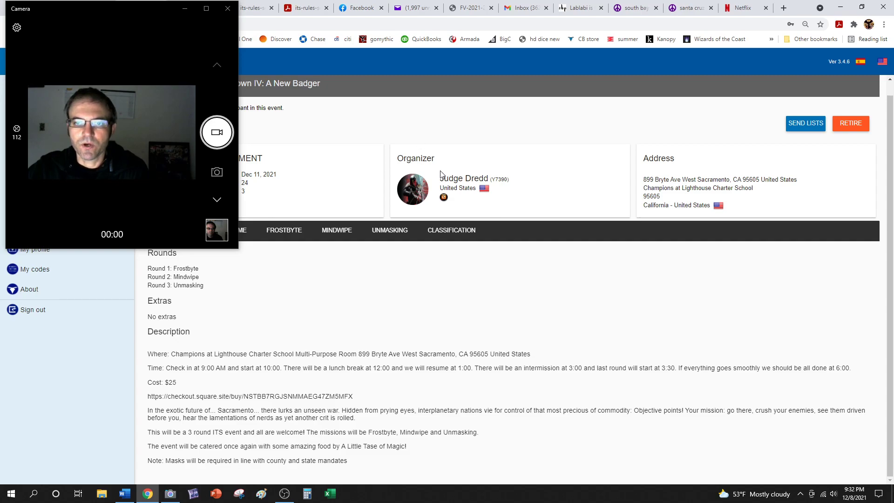
mouse_move(302, 308)
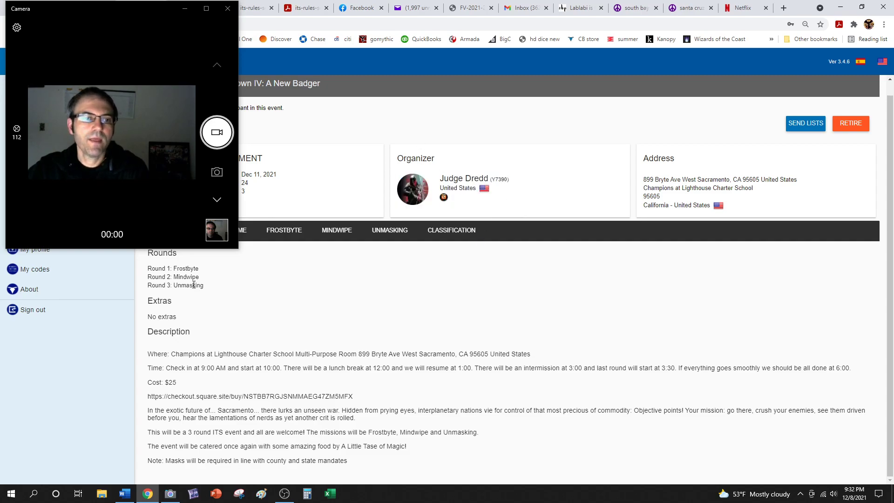
Step: Highlight the Unmasking round name, then bring up the ITS mission rules PDF at Frostbyte
double_click(186, 276)
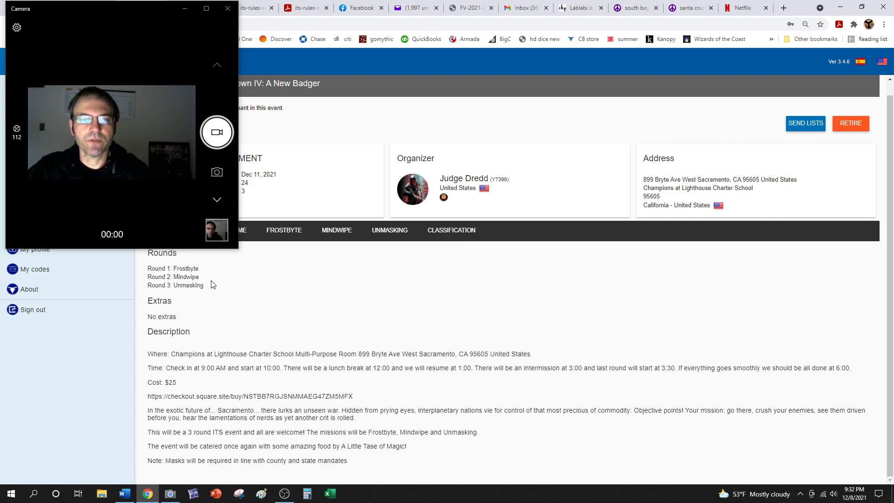
double_click(184, 268)
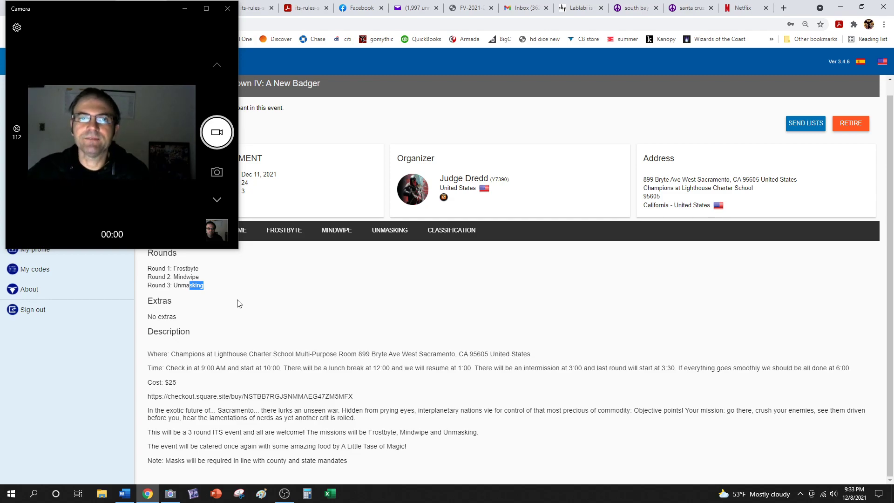
mouse_move(190, 45)
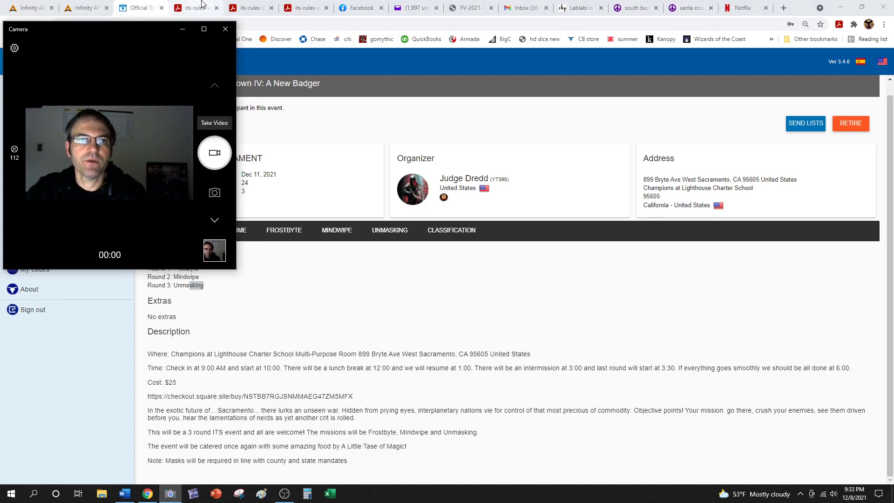
left_click(193, 8)
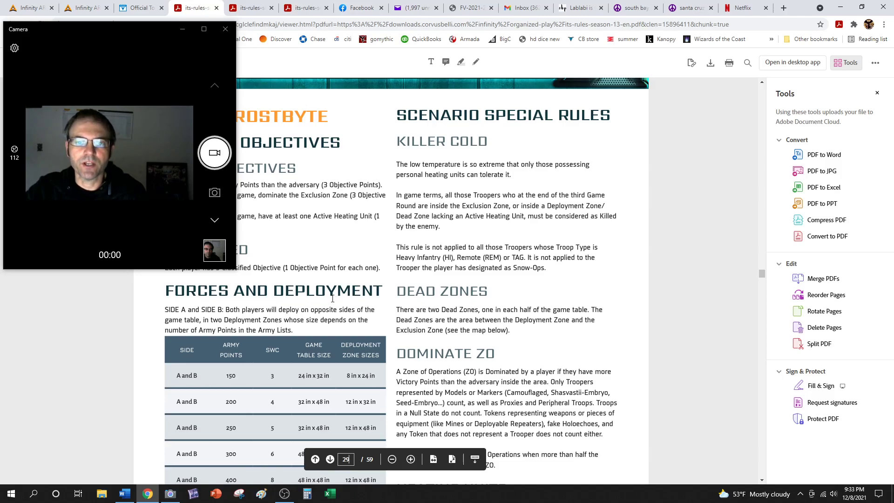
scroll("down", 3)
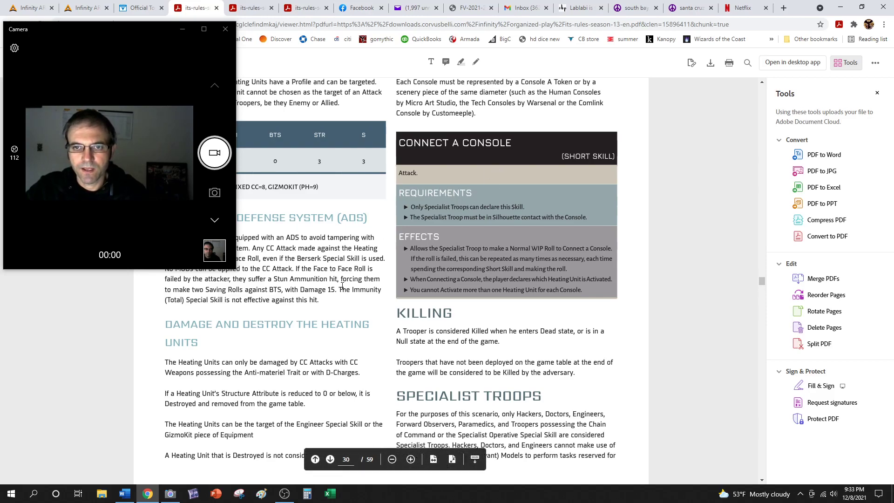
left_click(329, 459)
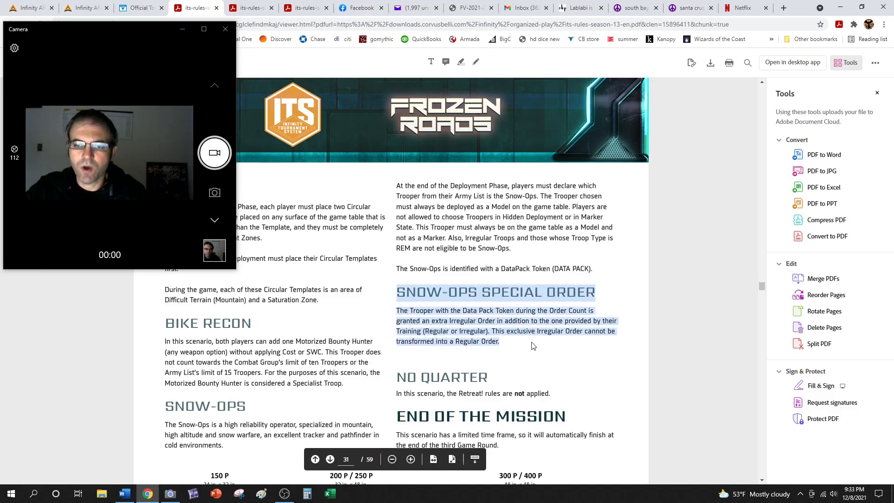
Step: Scroll through Frostbyte's objectives and special rules on pages 29–31, returning to page 29
scroll("down", 3)
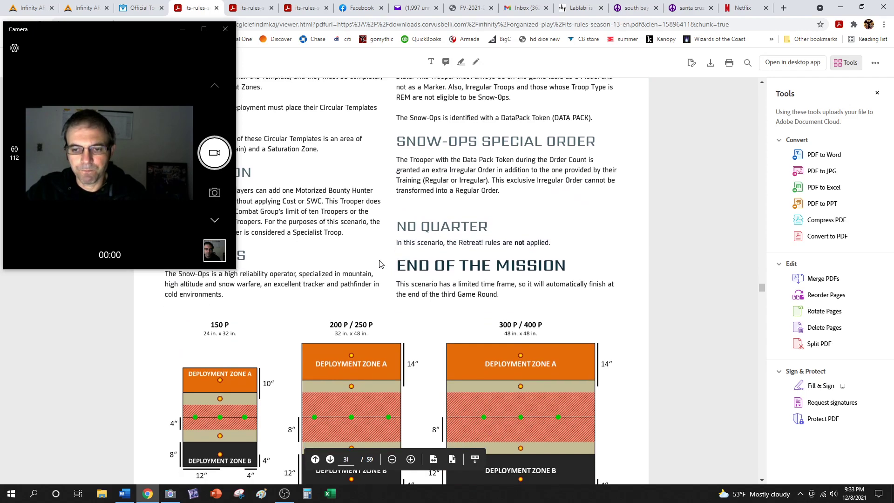
scroll("down", 3)
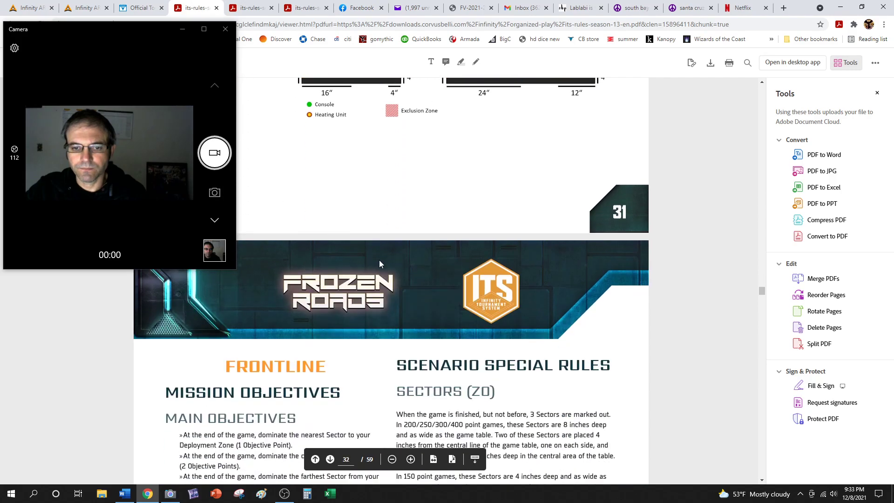
scroll("up", 3)
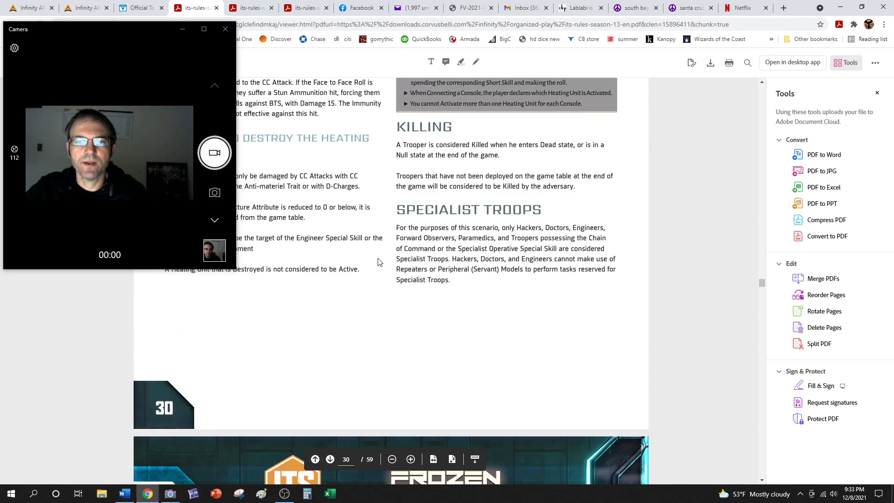
left_click(315, 459)
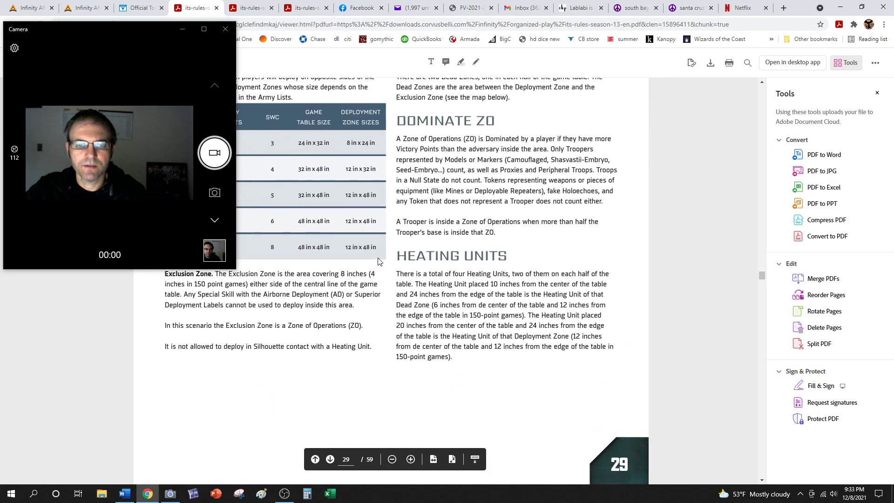
scroll("up", 3)
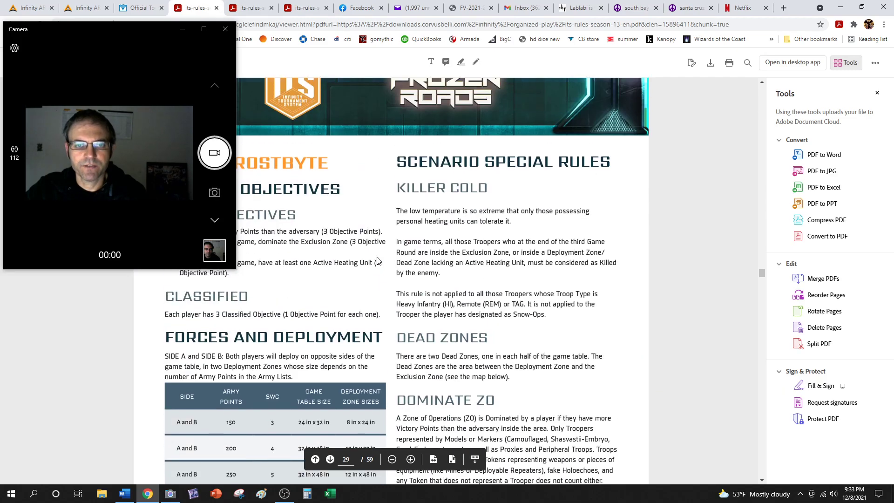
scroll("up", 3)
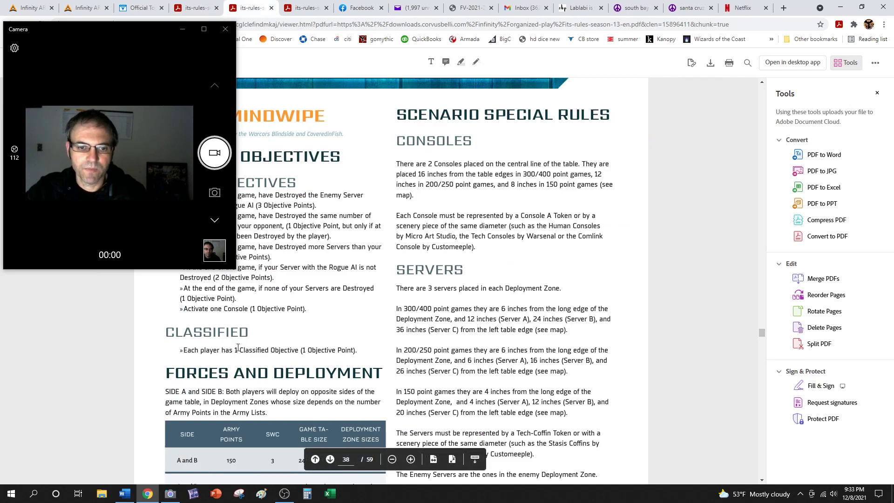
Step: Read the Mindwipe mission on pages 38–39, covering consoles, servers and deployment sizes
scroll("up", 3)
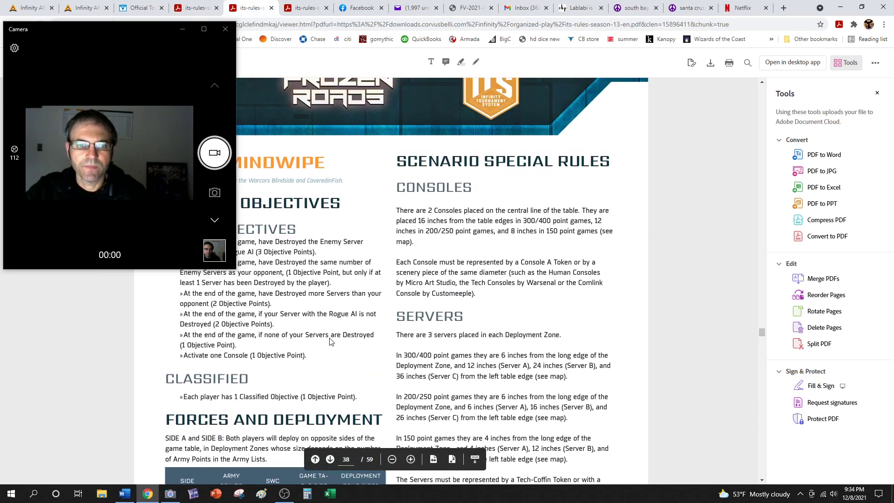
scroll("up", 3)
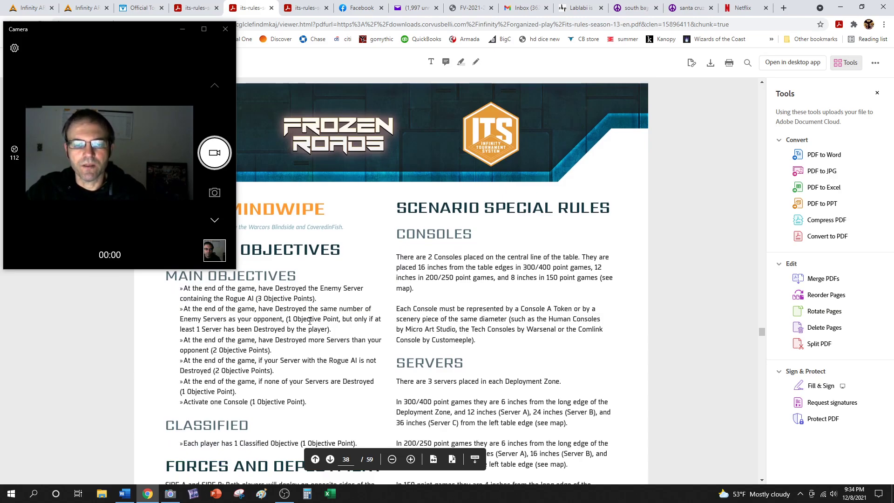
scroll("down", 3)
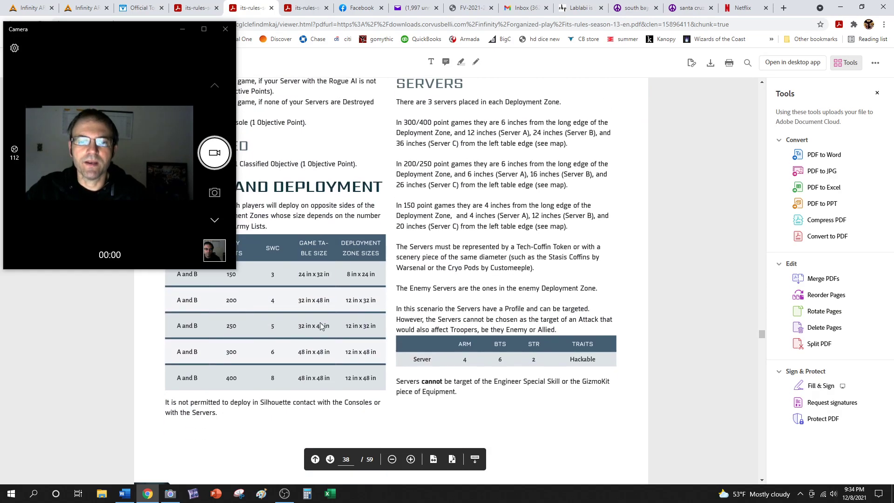
scroll("down", 3)
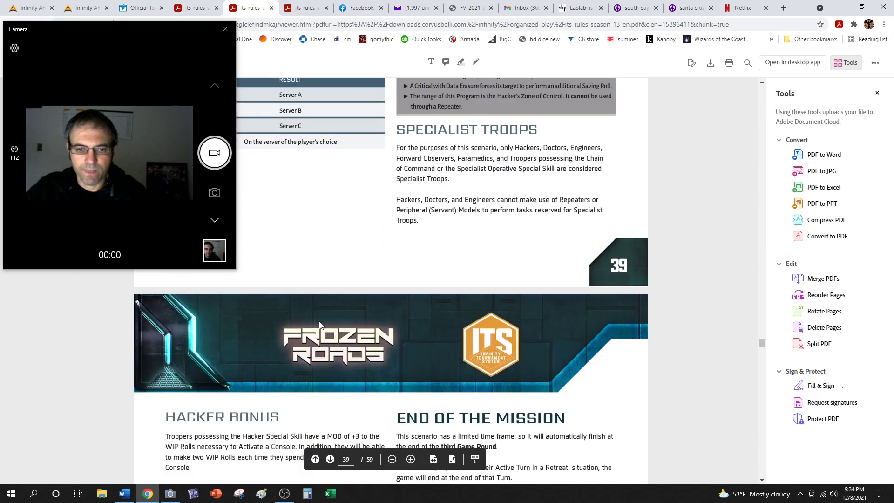
Step: Study Mindwipe's page 40 deployment maps, then return to Hacker Bonus and End of the Mission
scroll("down", 3)
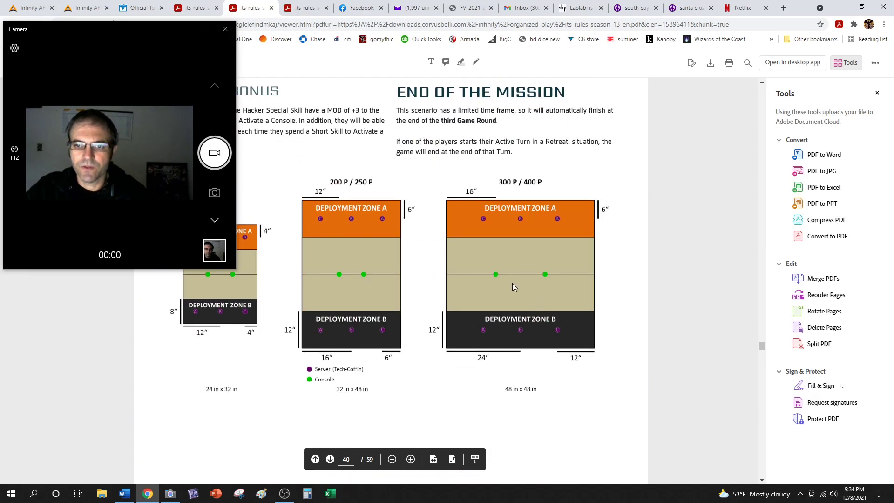
mouse_move(550, 281)
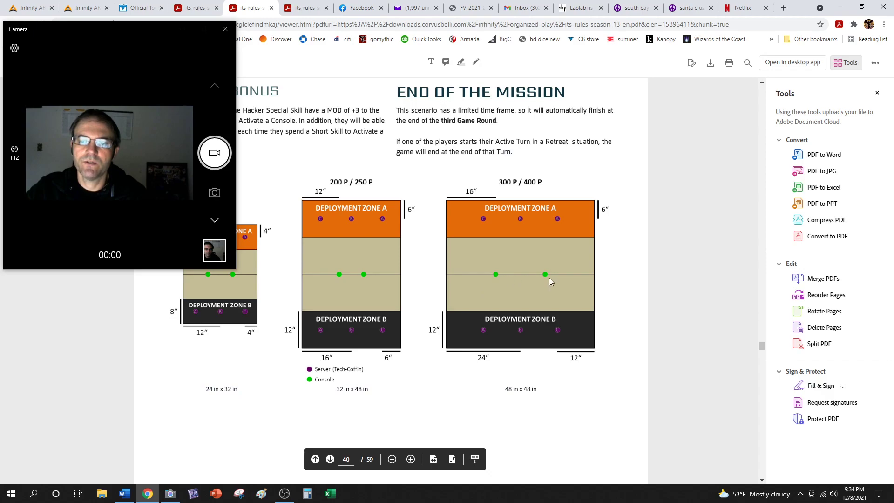
mouse_move(514, 315)
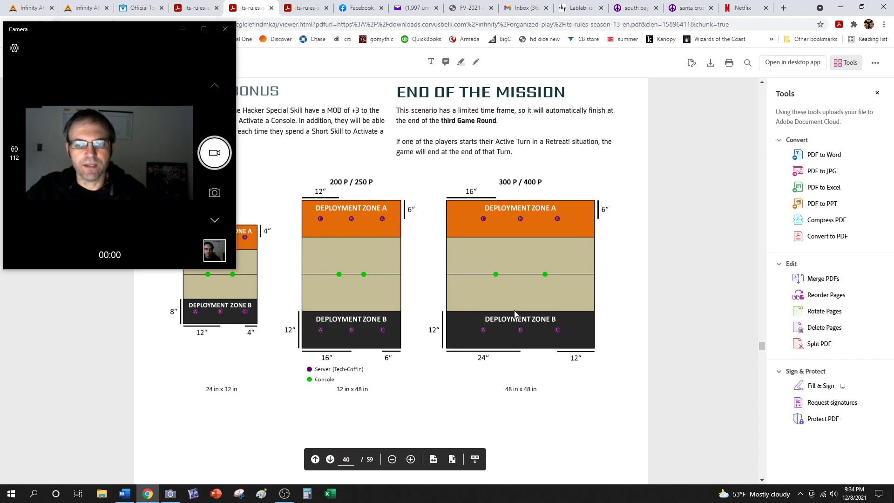
mouse_move(498, 303)
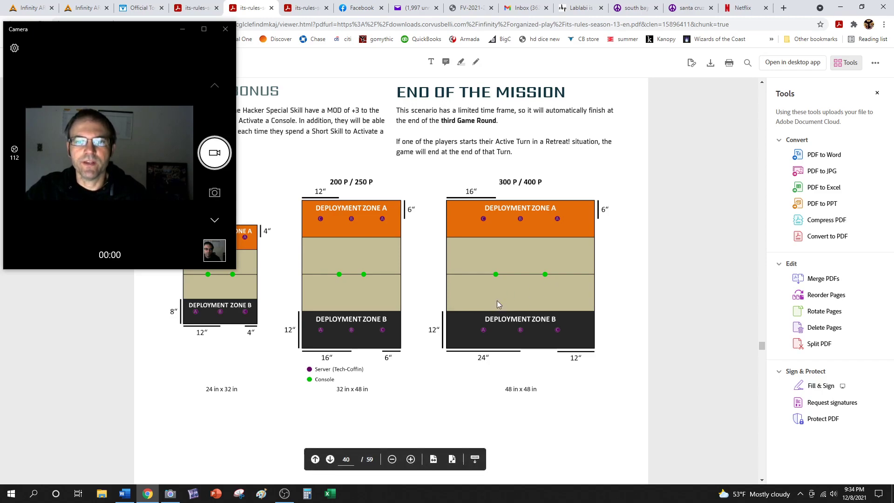
mouse_move(571, 294)
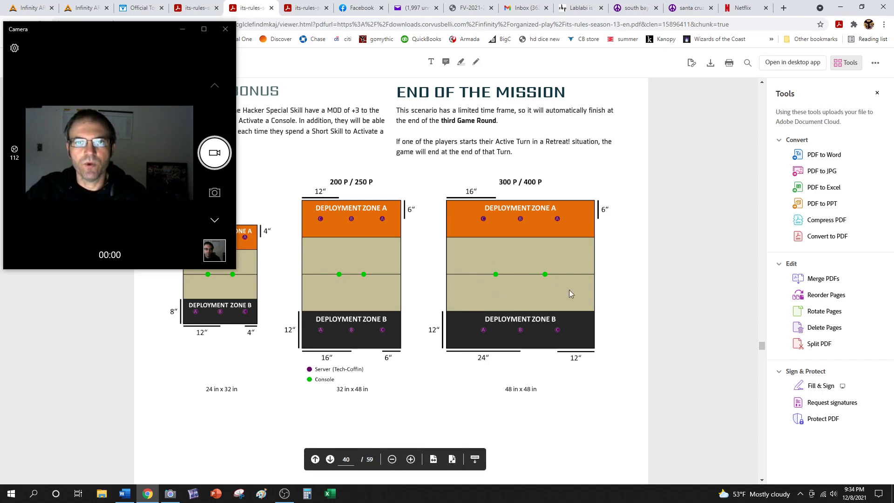
mouse_move(506, 295)
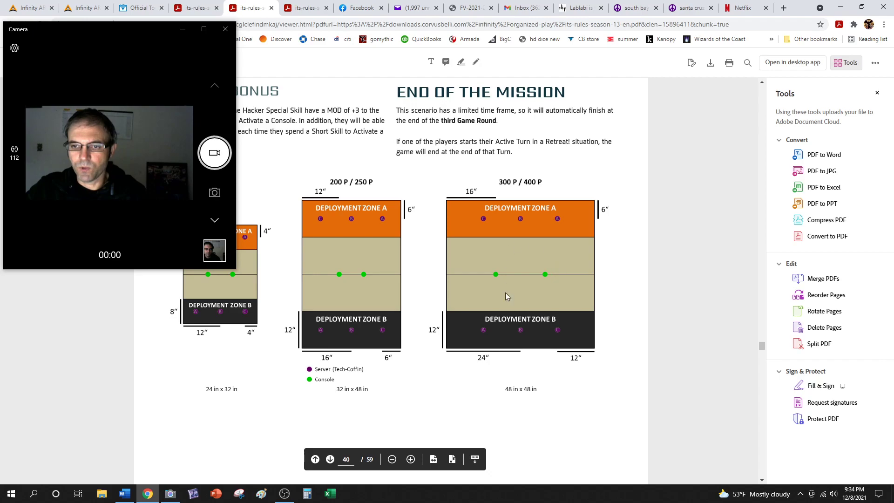
mouse_move(526, 295)
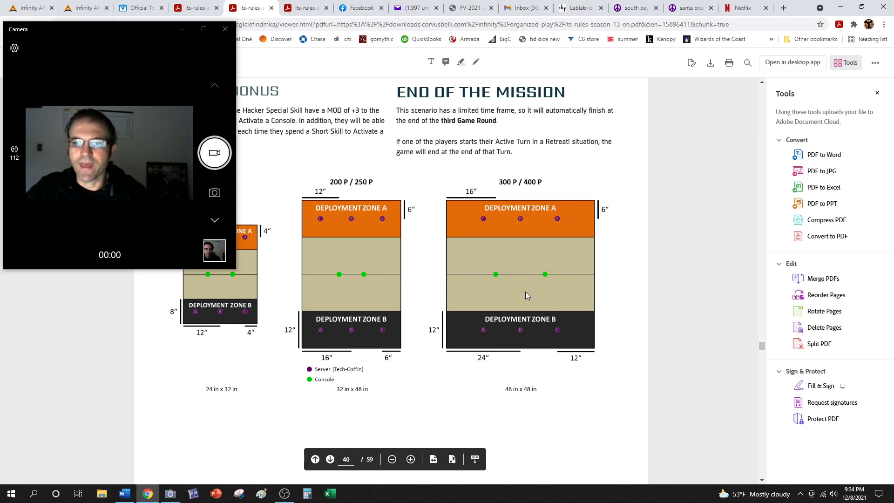
mouse_move(501, 275)
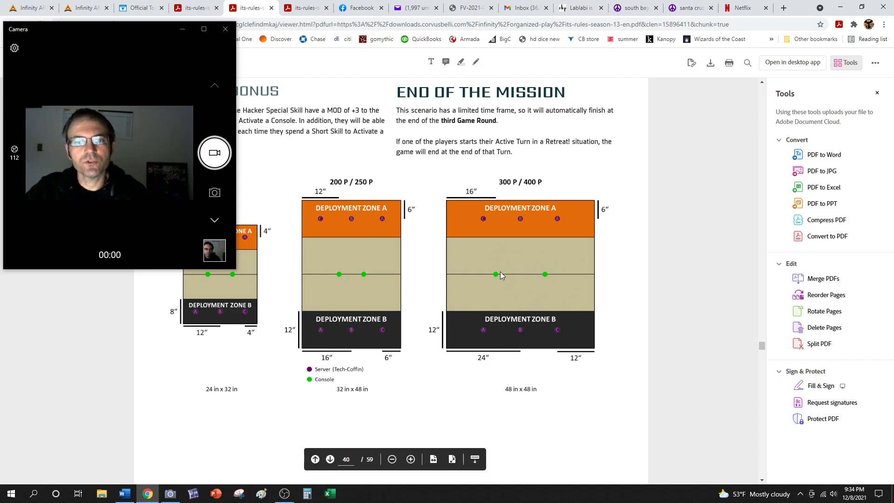
mouse_move(486, 276)
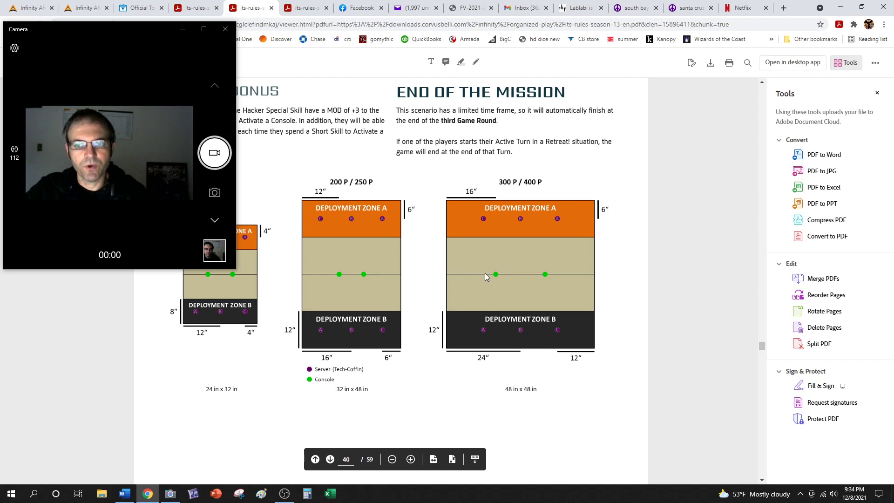
mouse_move(494, 290)
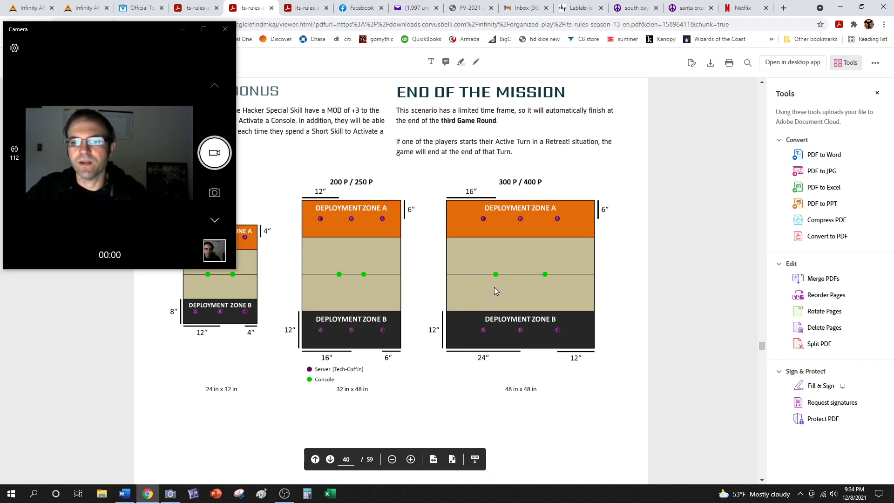
mouse_move(501, 264)
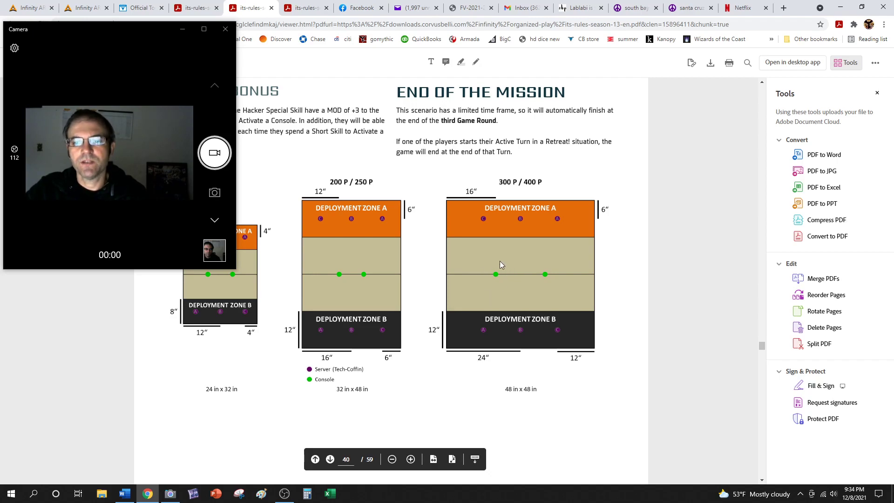
mouse_move(498, 273)
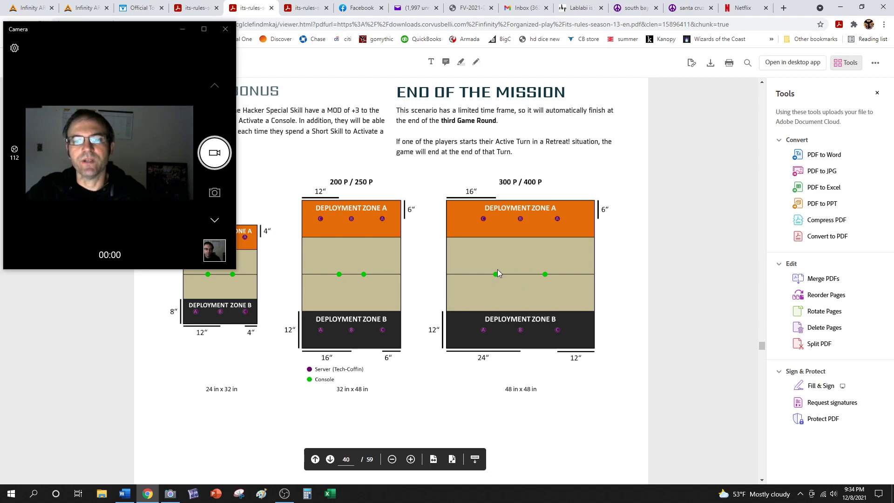
mouse_move(497, 280)
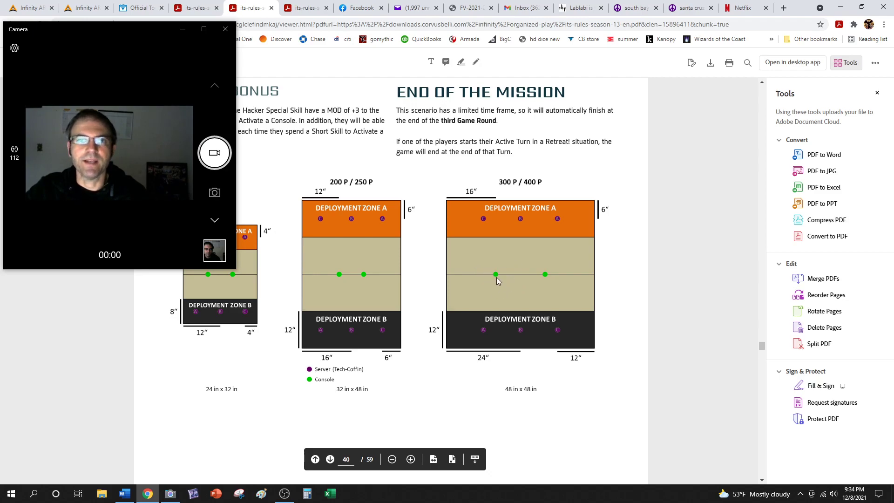
mouse_move(502, 290)
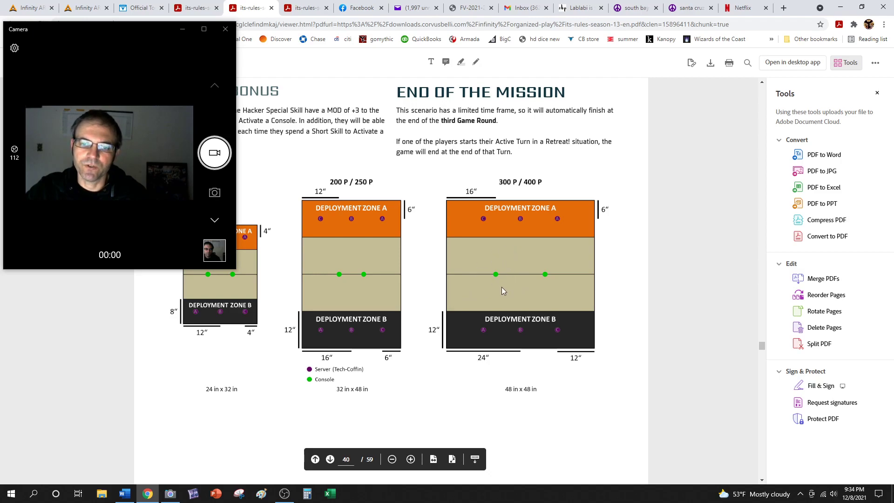
mouse_move(496, 312)
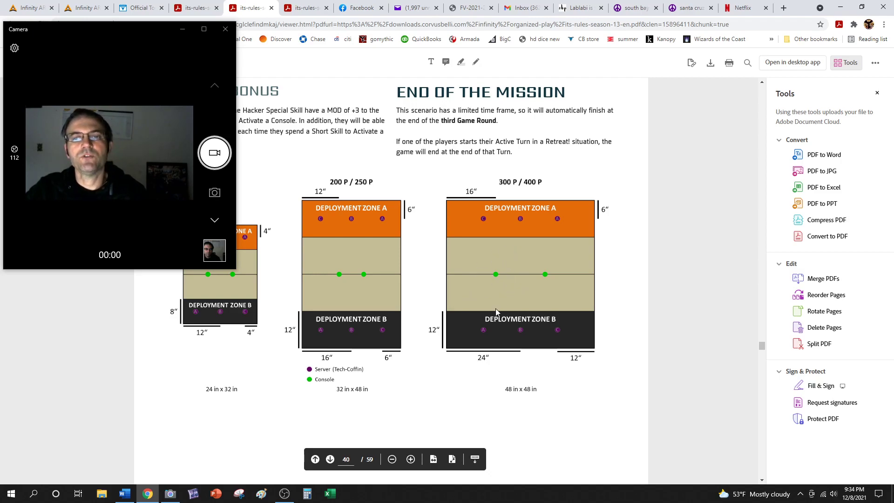
mouse_move(499, 294)
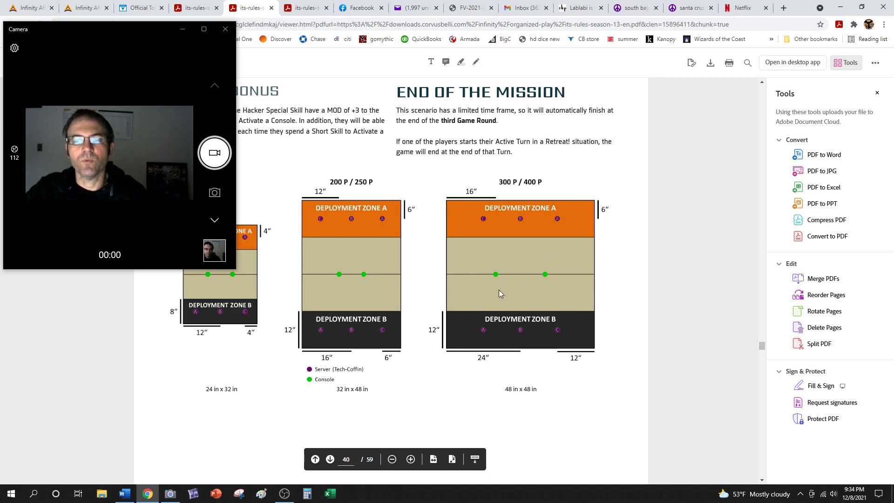
mouse_move(512, 239)
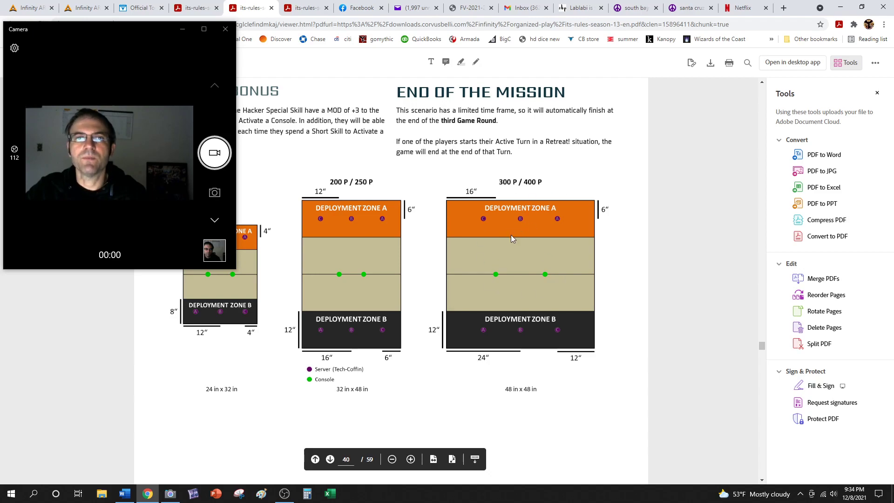
mouse_move(519, 299)
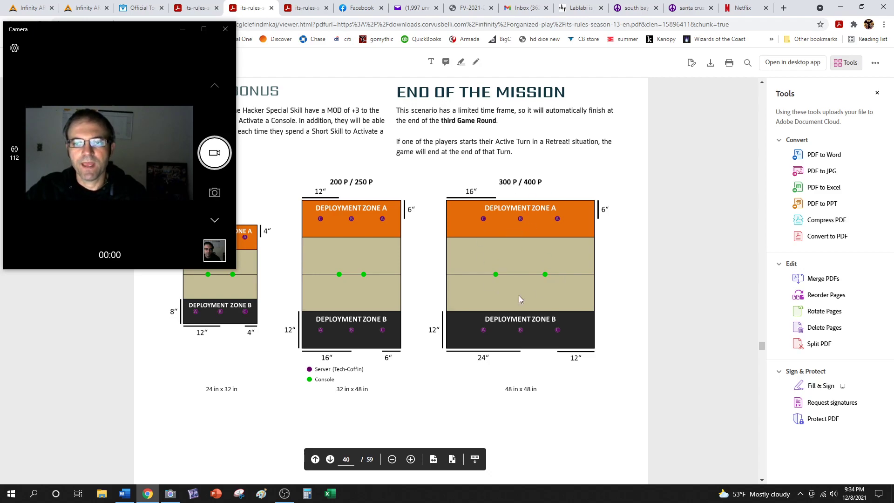
mouse_move(555, 289)
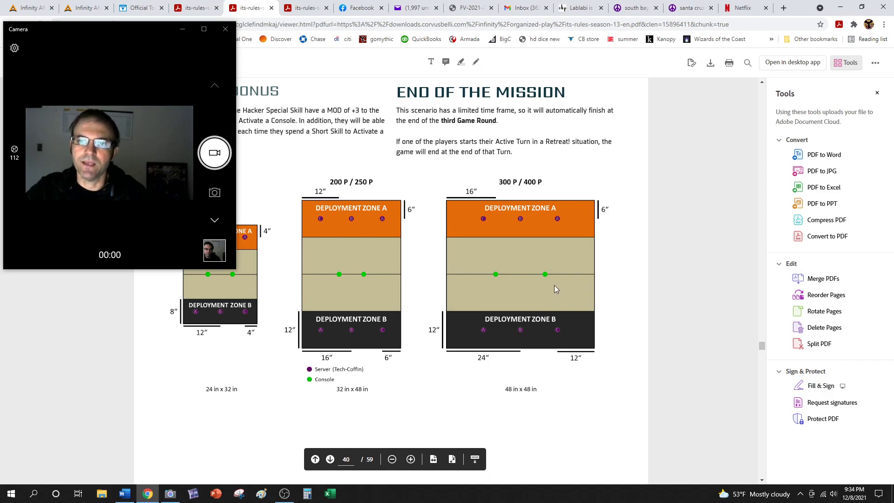
mouse_move(603, 235)
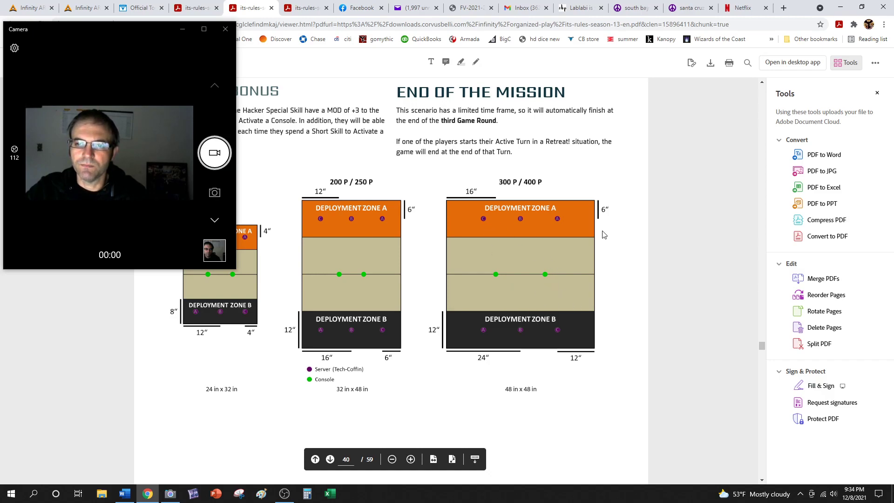
mouse_move(482, 172)
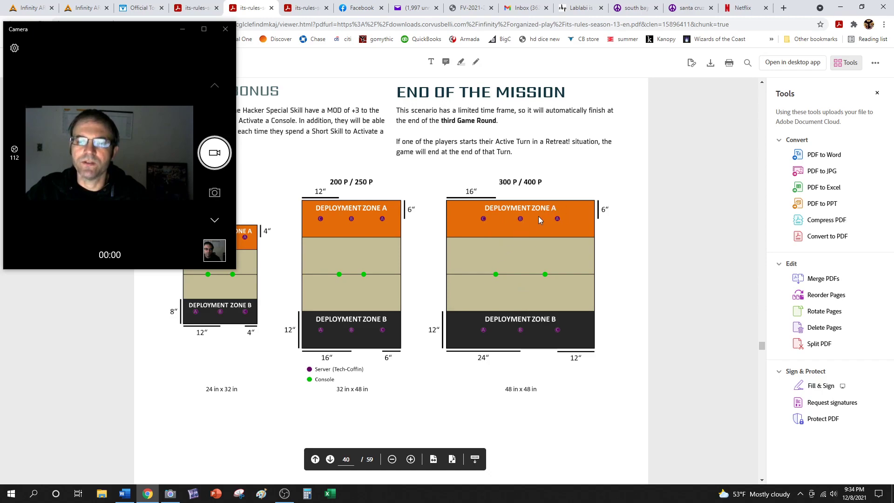
mouse_move(541, 291)
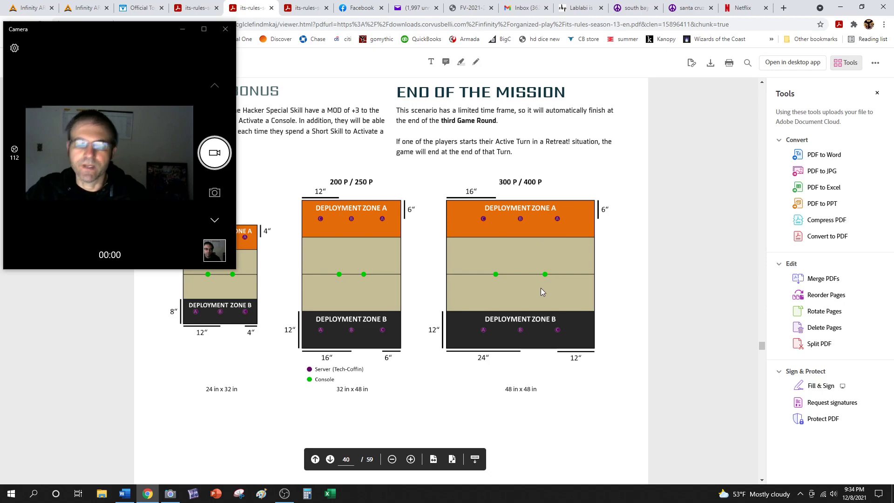
mouse_move(499, 284)
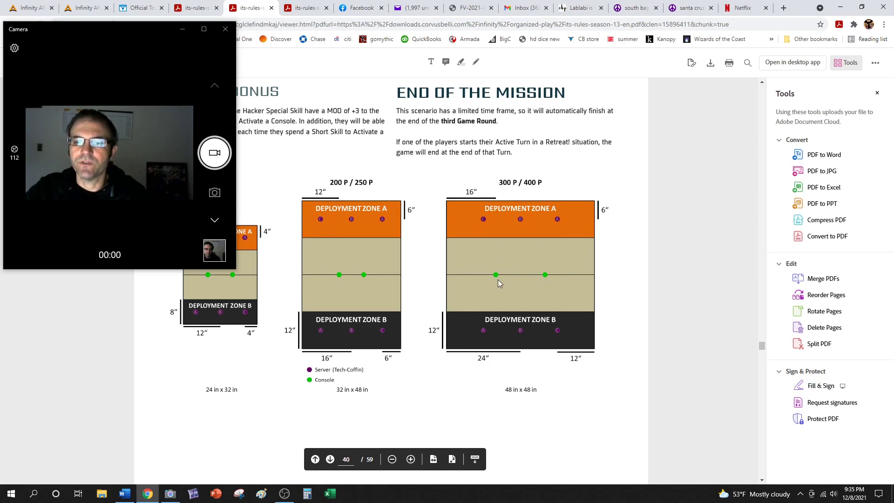
scroll("up", 3)
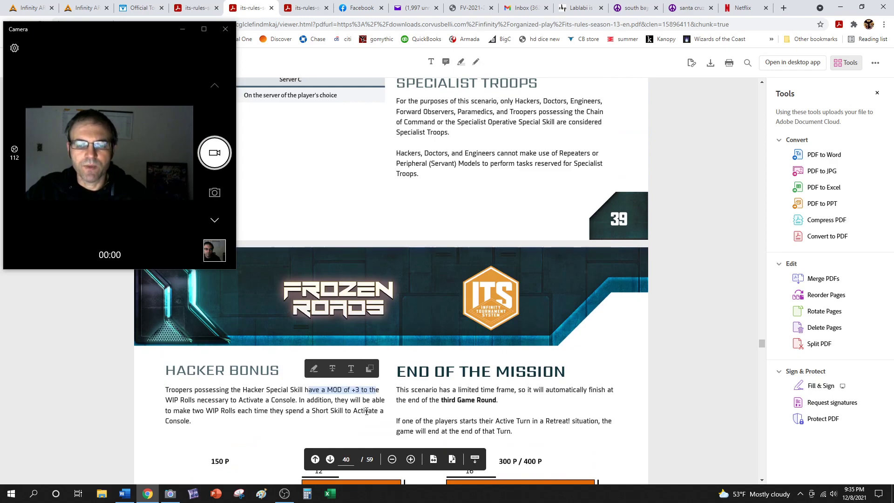
Step: Read page 39's Data Erasure and Activate Console rules, then view Unmasking on page 57
scroll("up", 3)
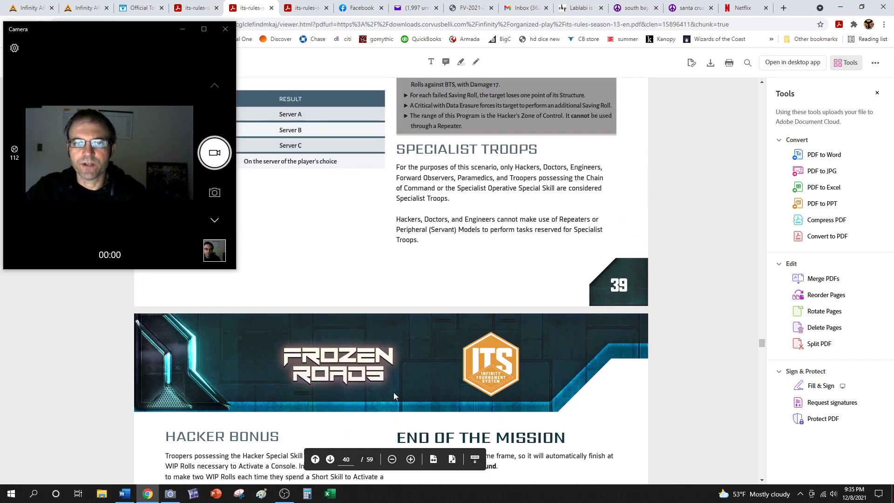
scroll("up", 3)
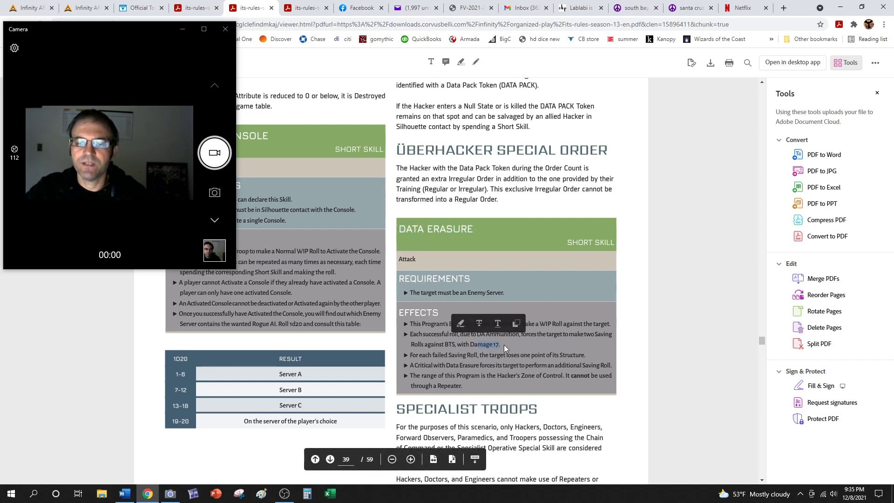
mouse_move(506, 303)
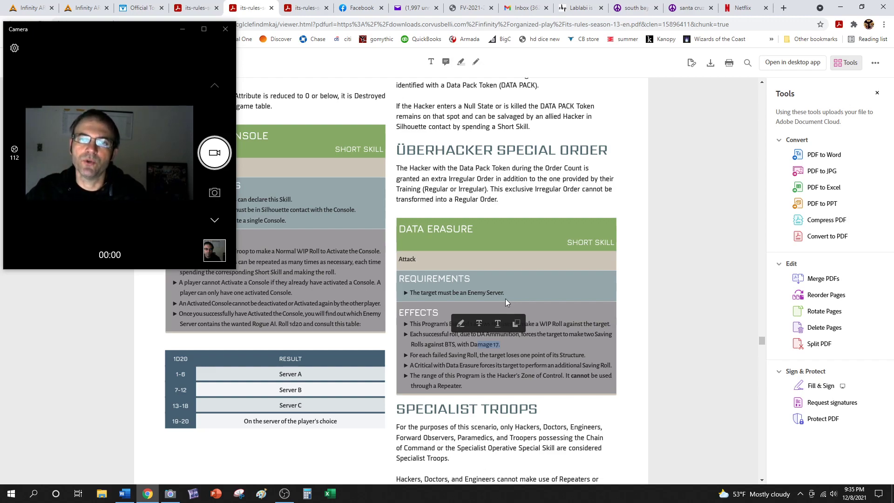
scroll("up", 3)
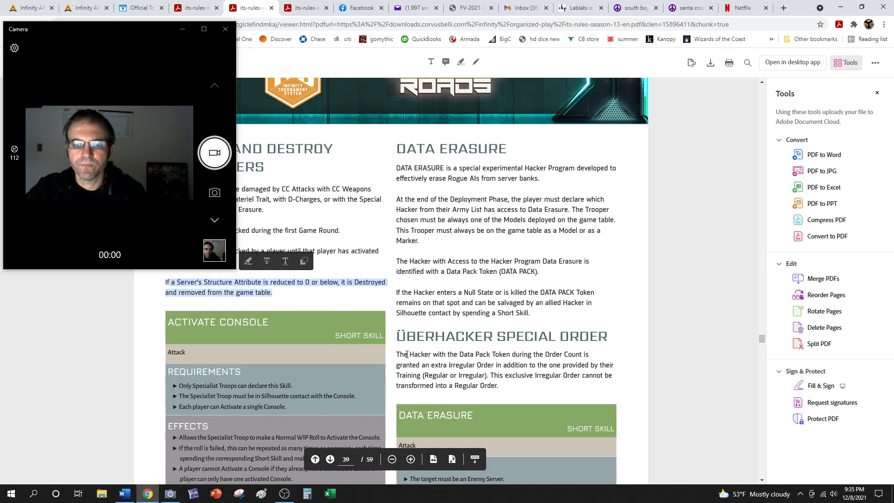
left_click(436, 365)
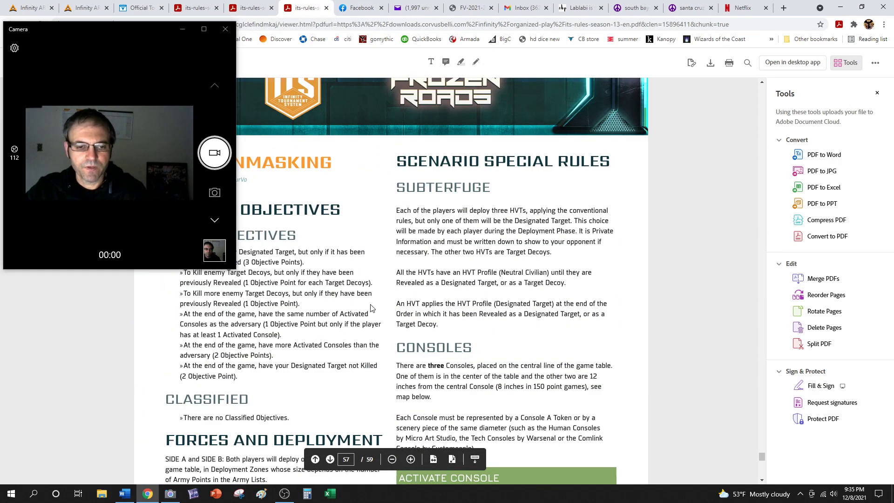
Step: Highlight the no Classified Objectives line and move on to Unmasking's page 58 rules
double_click(234, 417)
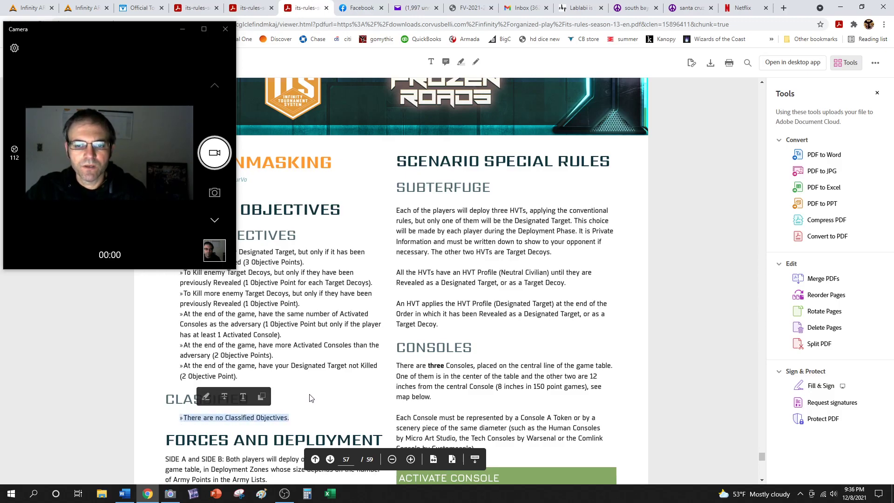
mouse_move(317, 381)
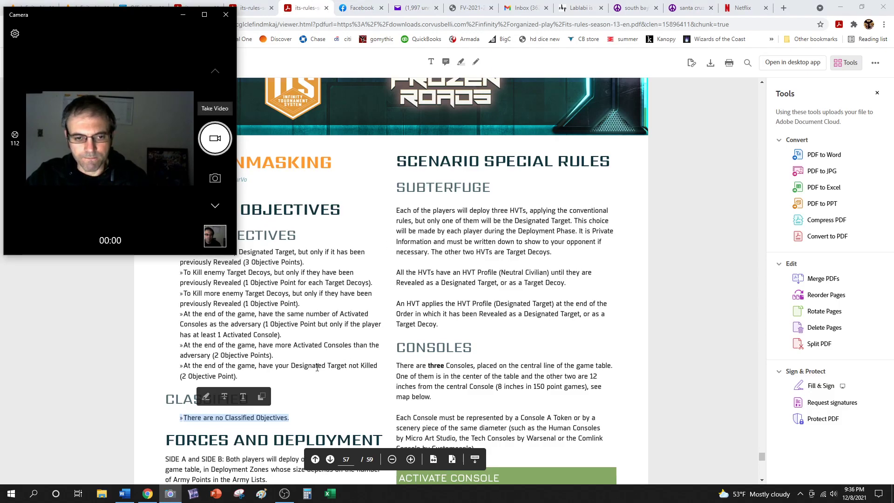
scroll("down", 3)
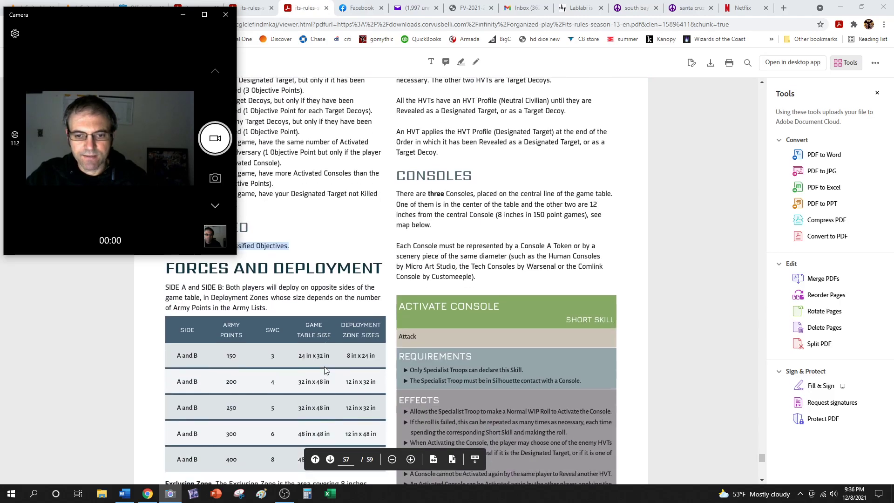
left_click(329, 459)
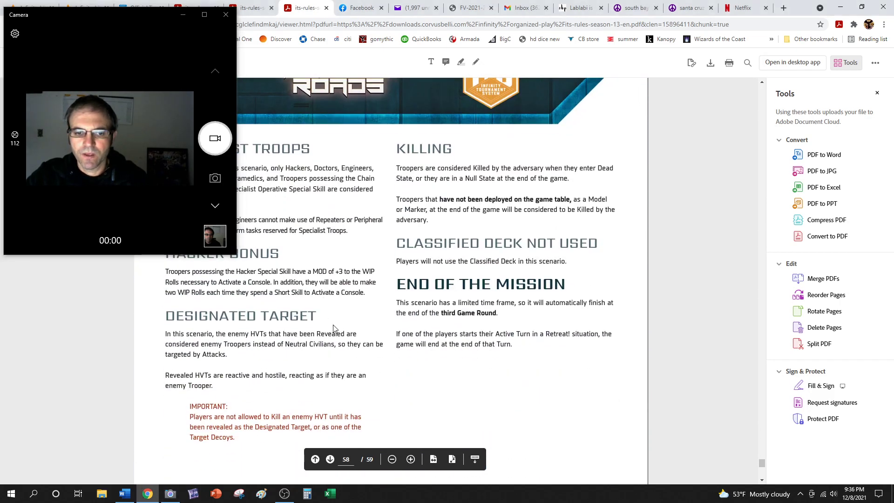
Step: Scroll from the page 58 deployment map back to Unmasking's objectives on page 57
scroll("down", 3)
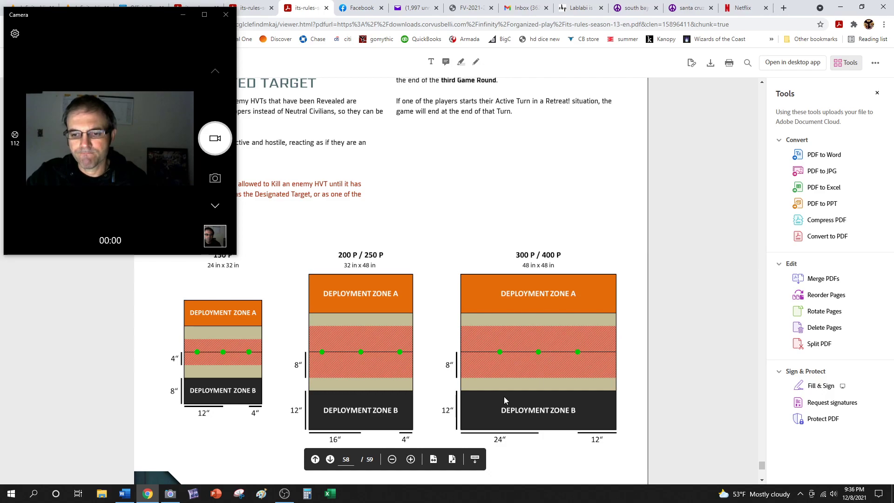
mouse_move(573, 355)
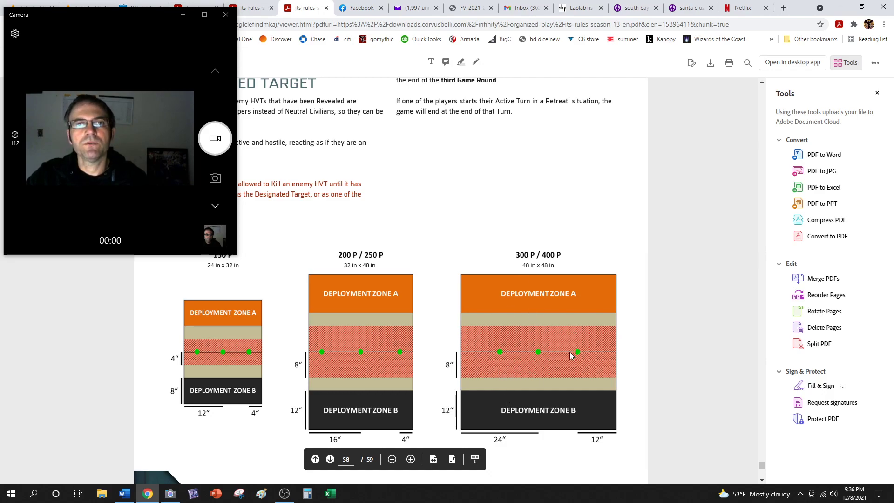
mouse_move(500, 380)
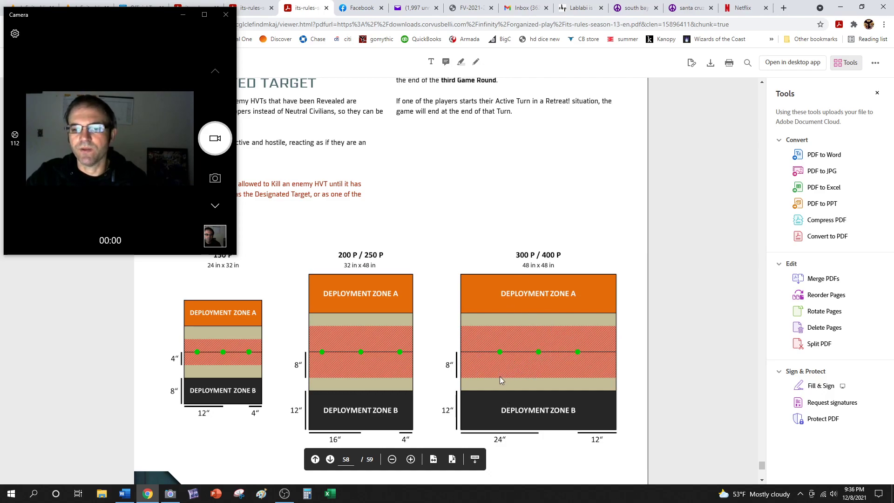
mouse_move(534, 383)
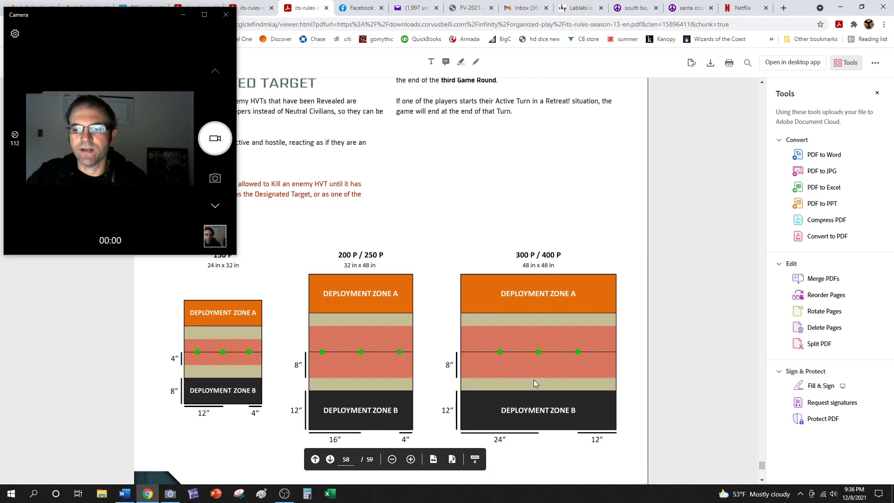
mouse_move(512, 431)
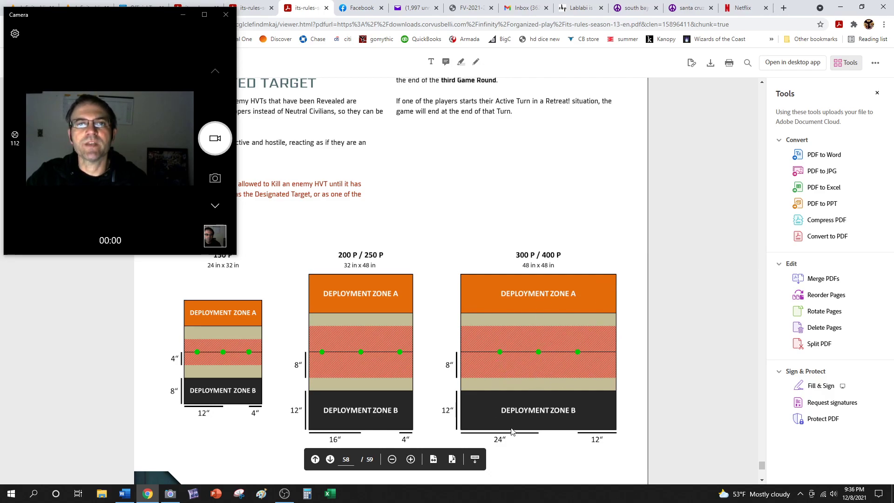
mouse_move(503, 368)
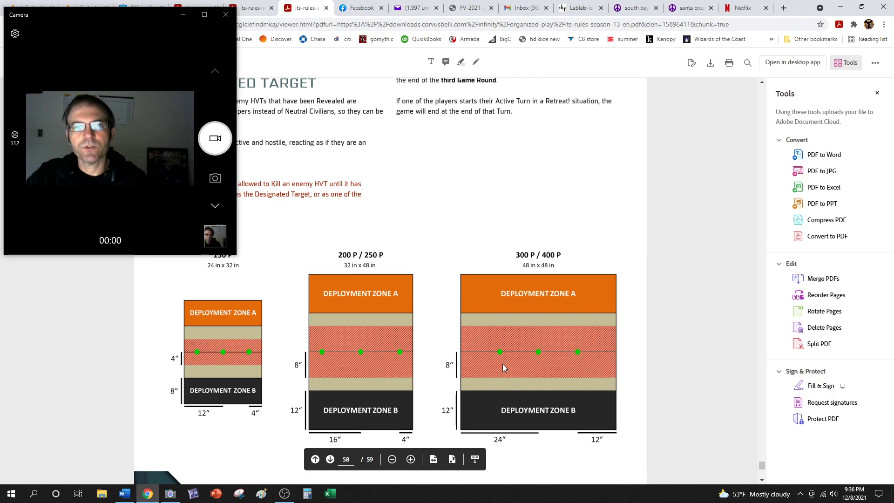
mouse_move(500, 373)
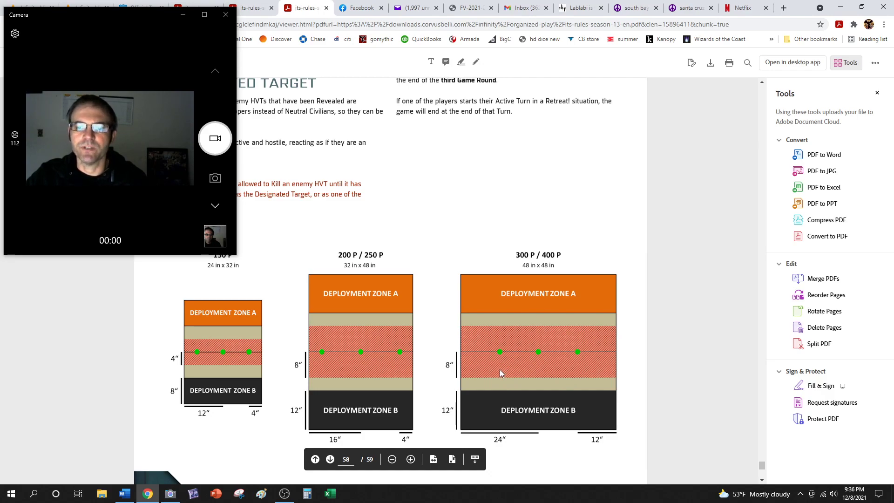
mouse_move(497, 381)
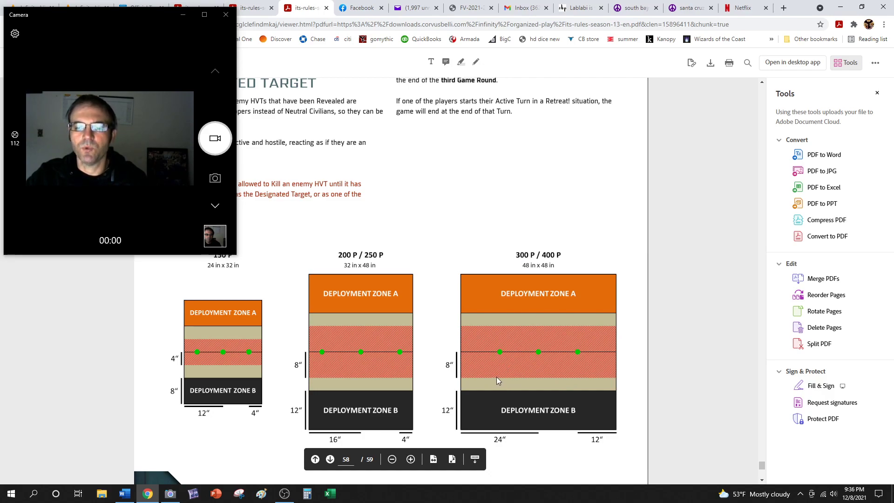
mouse_move(497, 356)
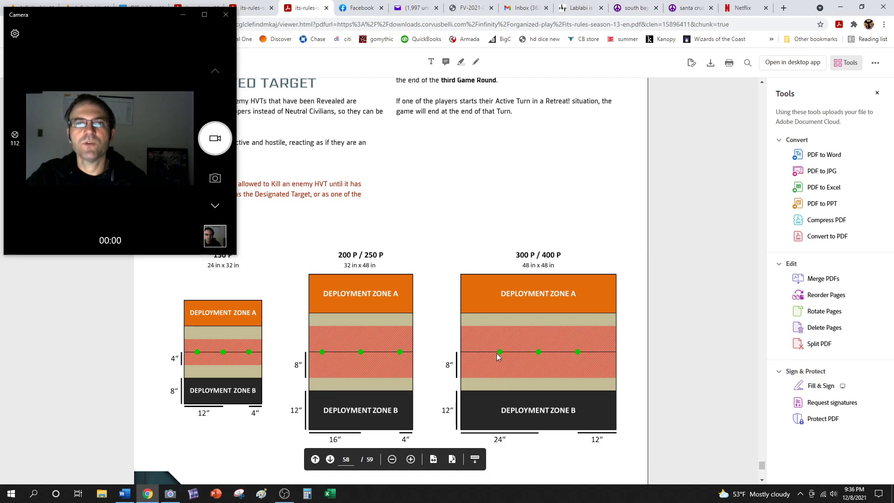
mouse_move(538, 351)
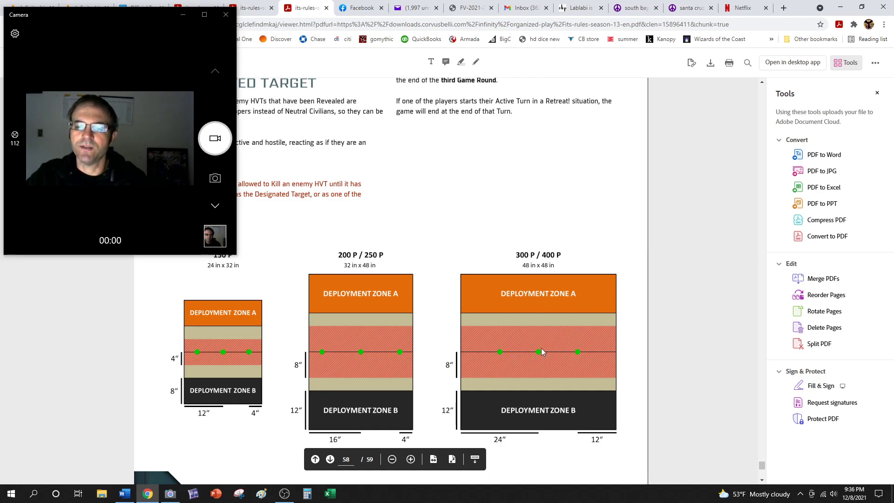
mouse_move(568, 371)
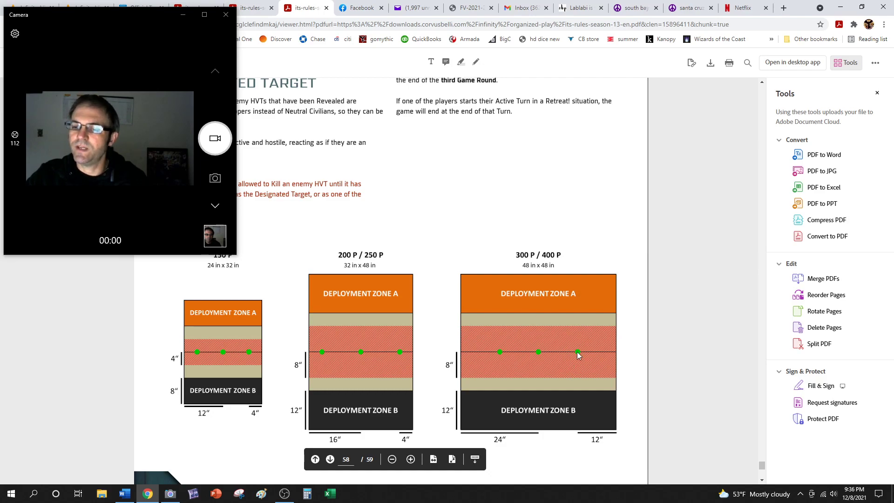
mouse_move(546, 358)
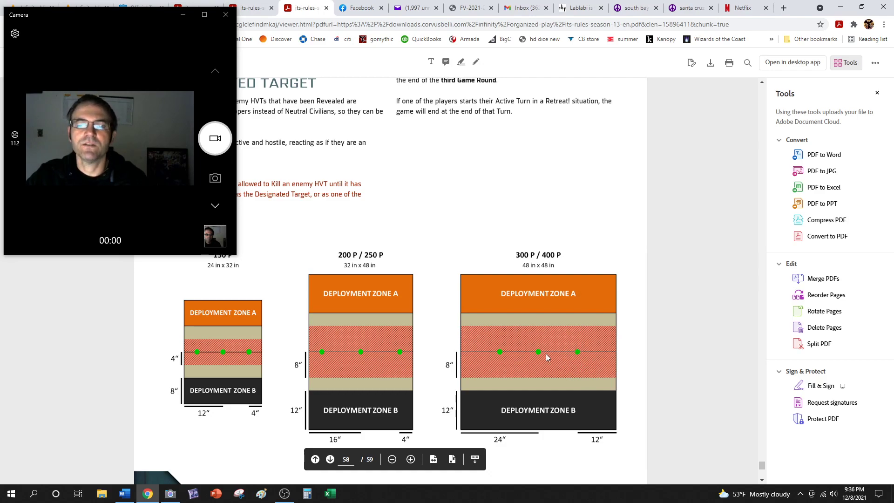
mouse_move(480, 360)
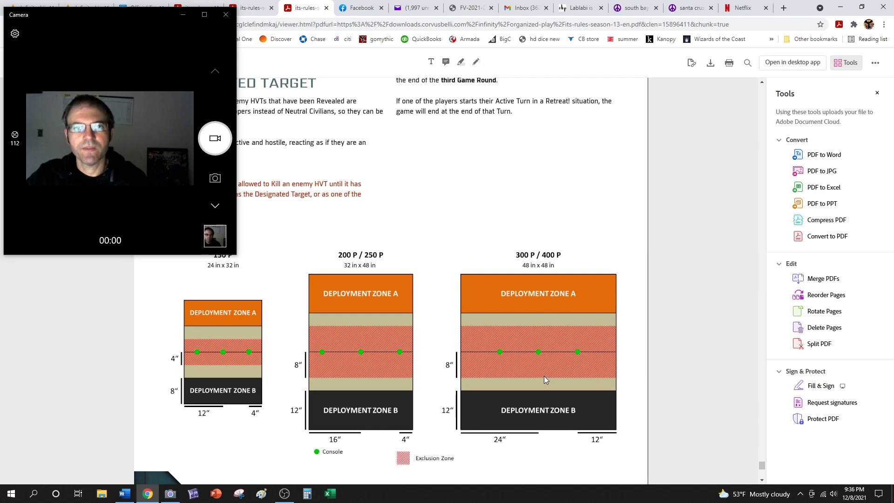
scroll("up", 3)
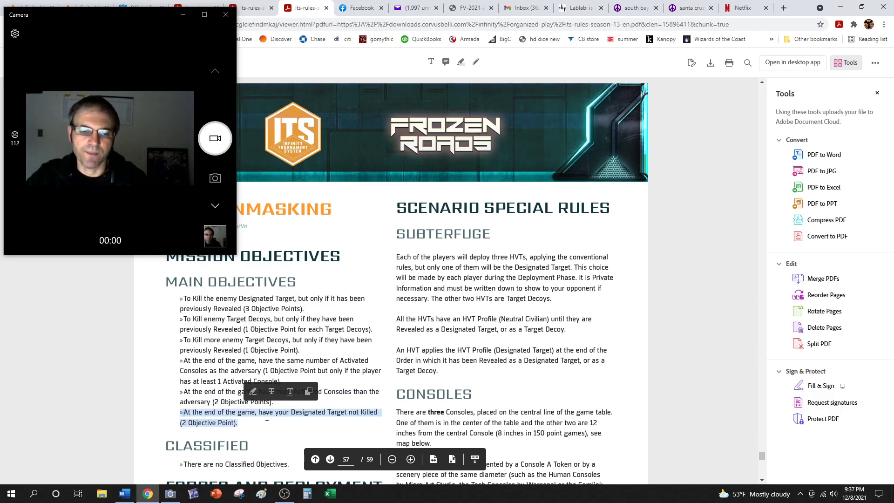
left_click(299, 383)
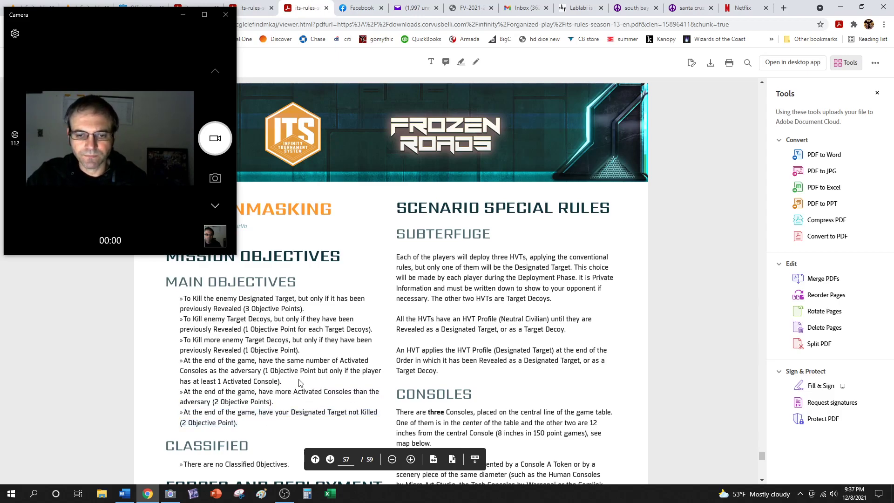
scroll("up", 3)
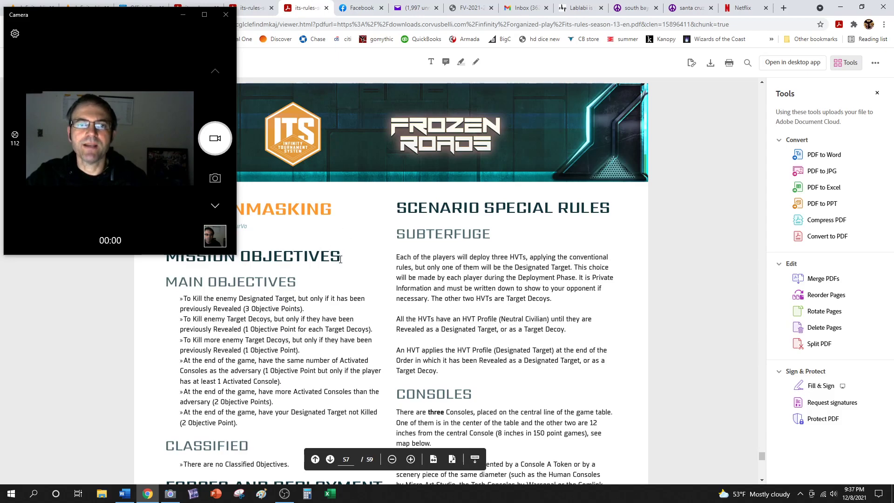
mouse_move(305, 288)
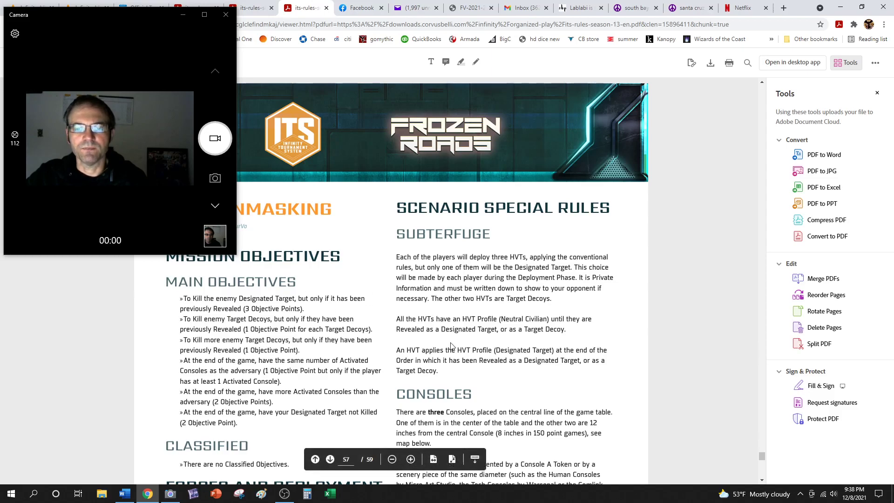
scroll("up", 3)
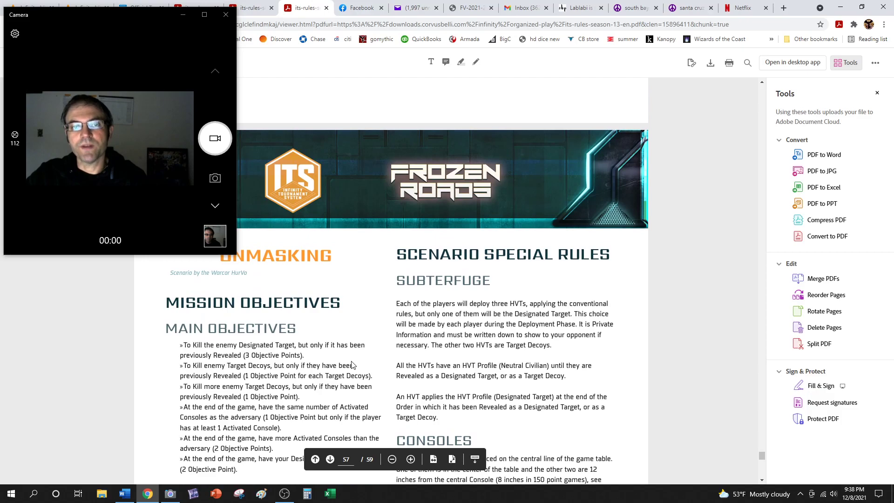
mouse_move(322, 319)
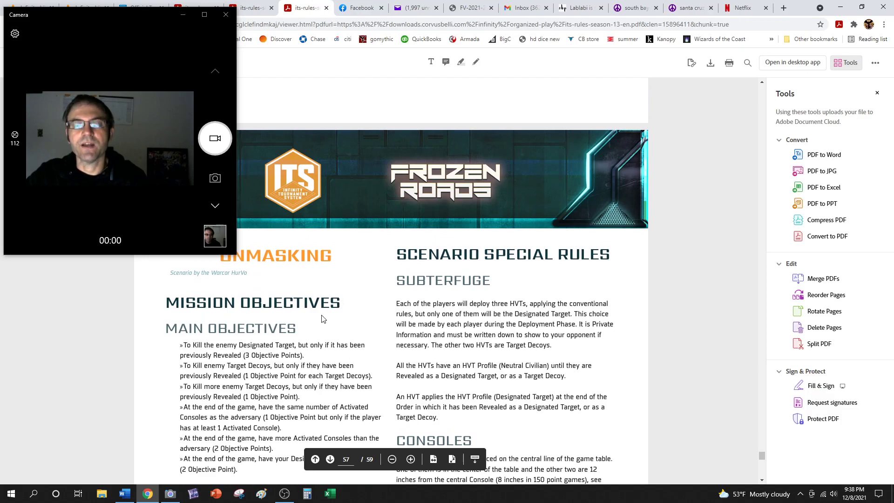
mouse_move(358, 337)
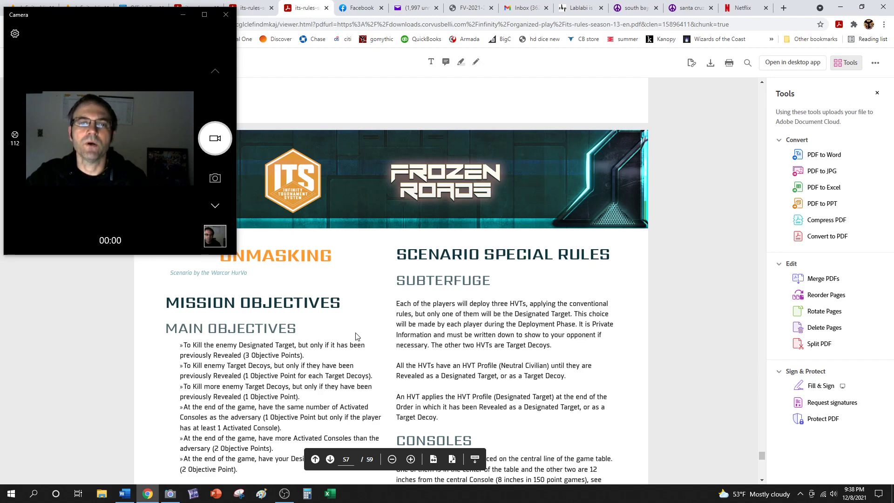
scroll("up", 3)
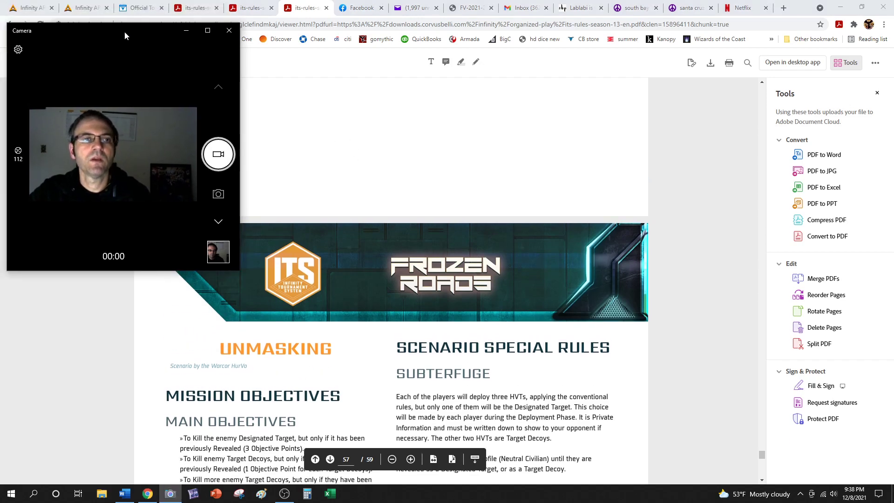
mouse_move(217, 154)
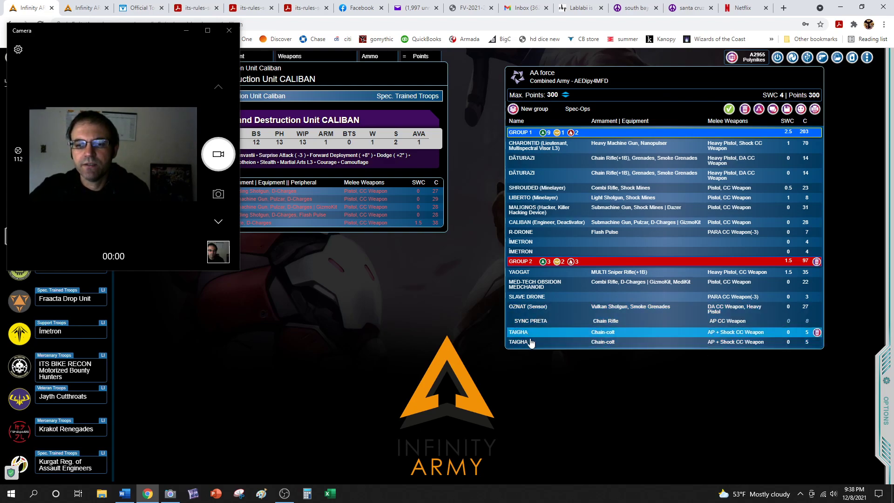
Step: Browse unit profiles in the 300-point AA force list, ending on Liberto (Minelayer)
left_click(529, 341)
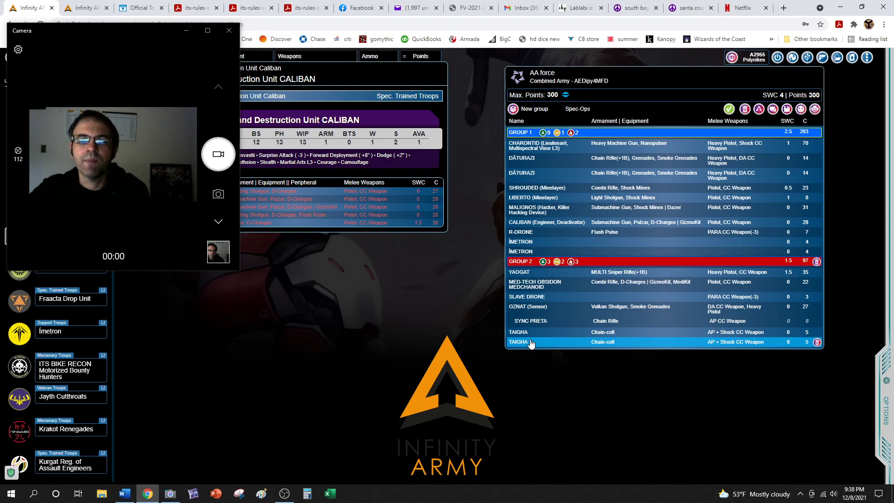
mouse_move(539, 343)
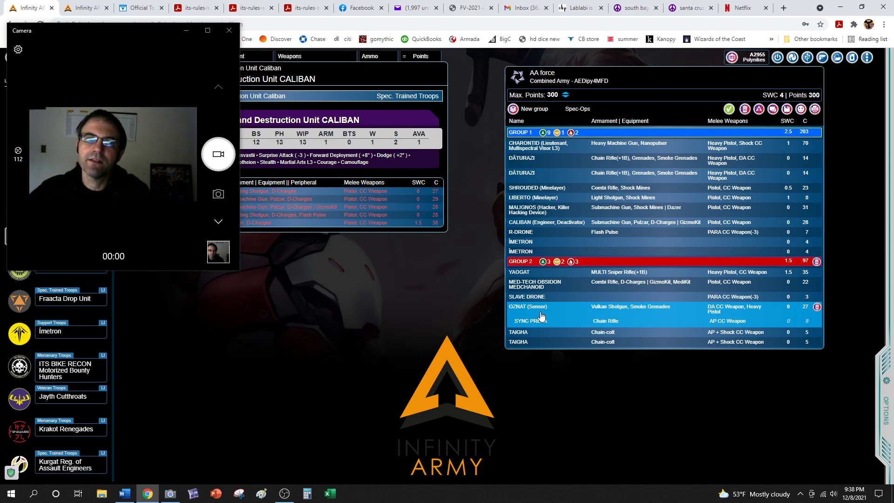
left_click(564, 145)
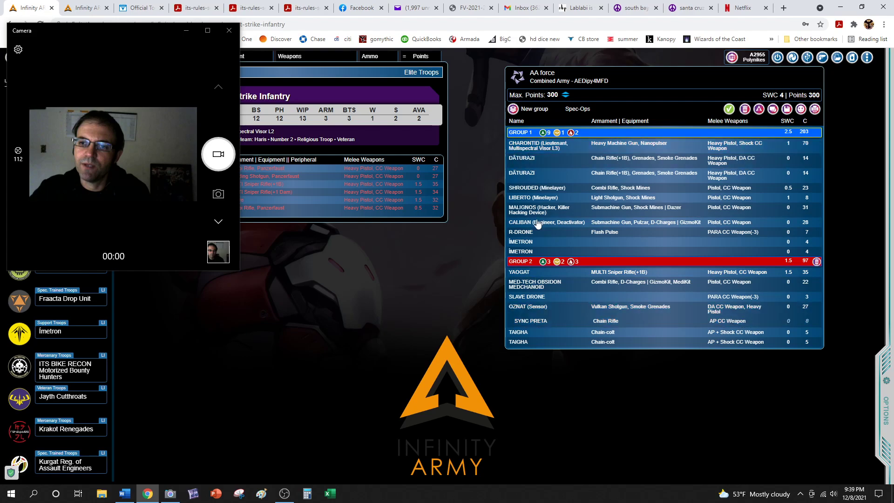
mouse_move(498, 344)
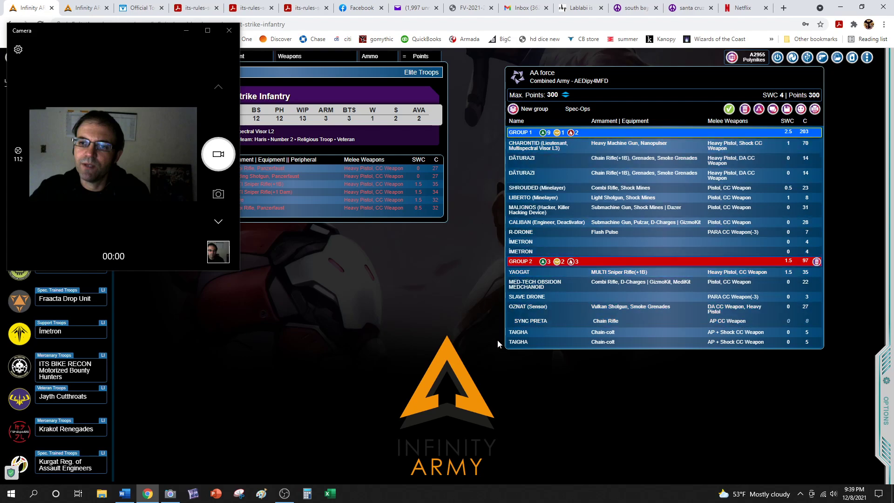
mouse_move(492, 343)
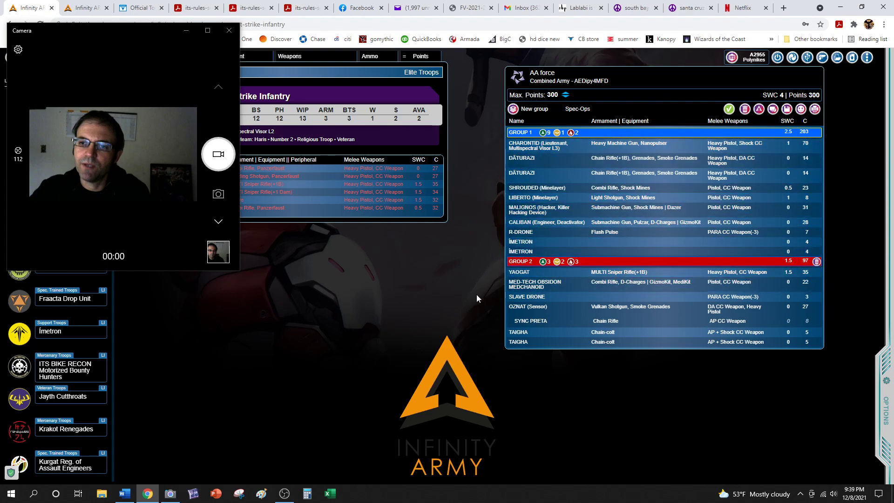
left_click(520, 251)
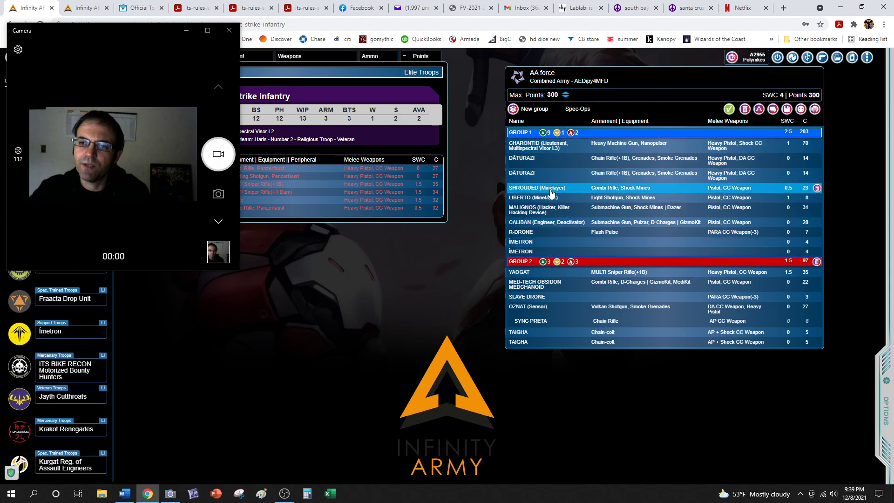
left_click(544, 197)
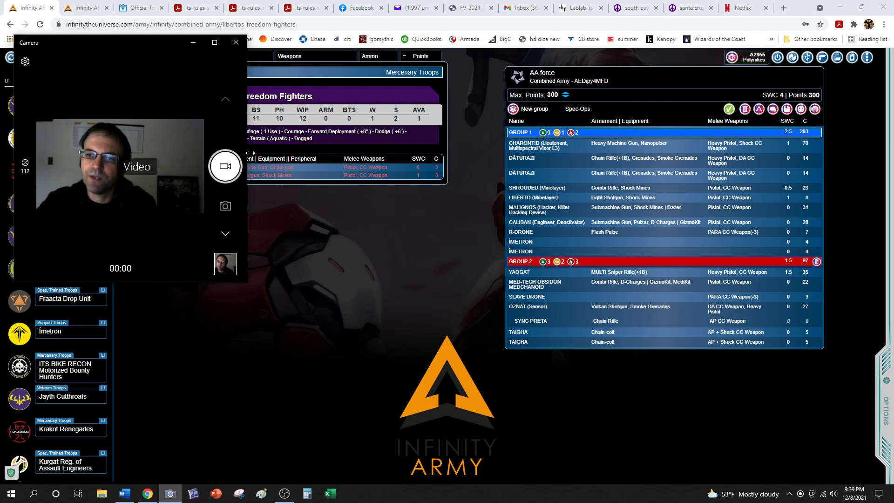
Step: View the Malignos hacker and R-Drone unit profiles, then switch to the rules PDF
left_click(234, 43)
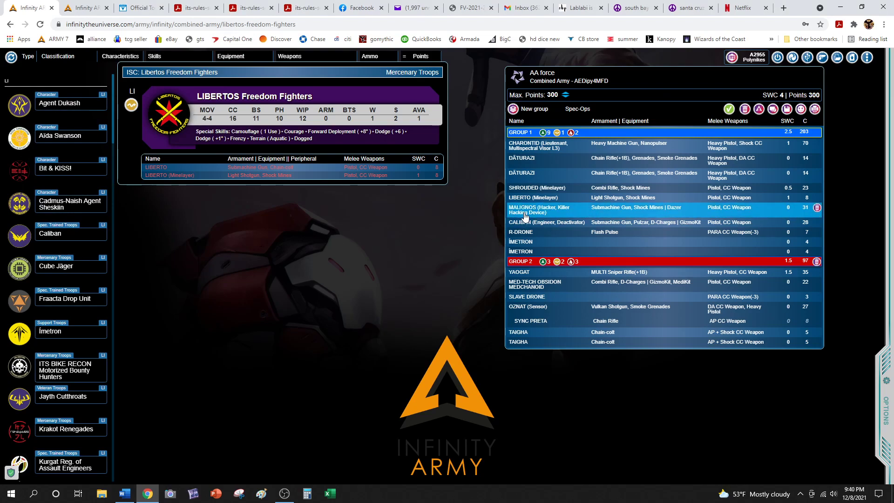
mouse_move(570, 249)
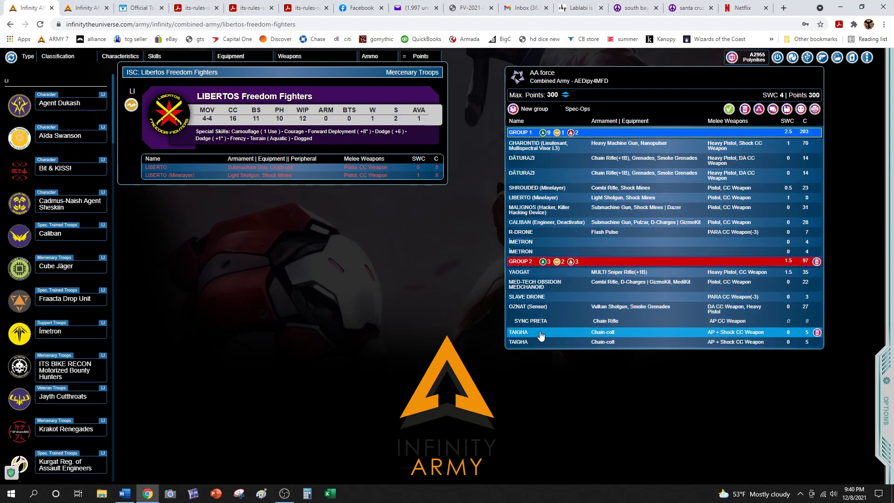
mouse_move(541, 339)
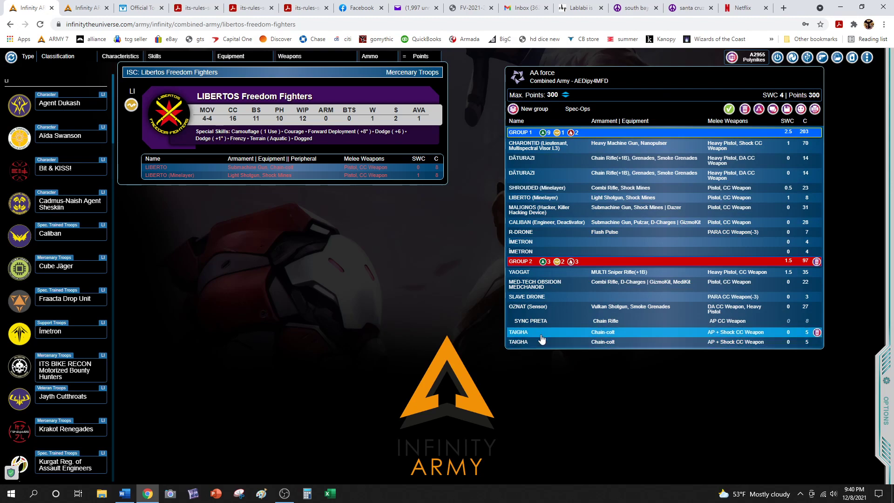
mouse_move(552, 147)
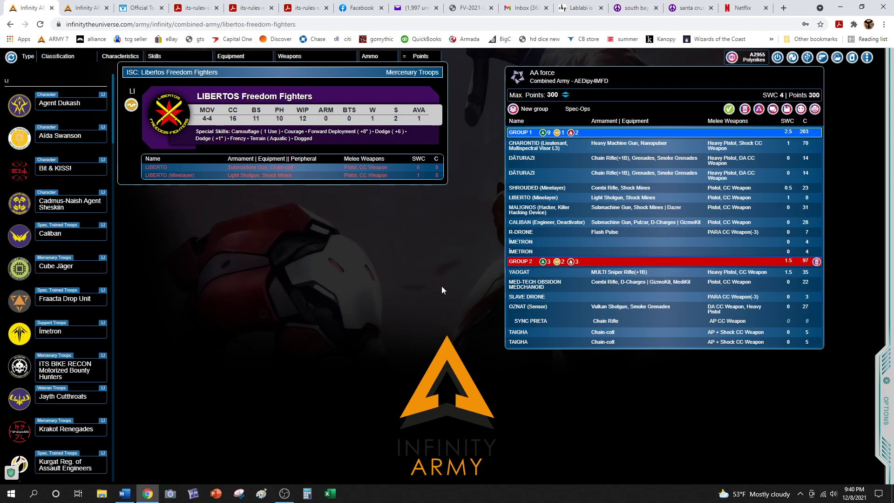
mouse_move(503, 212)
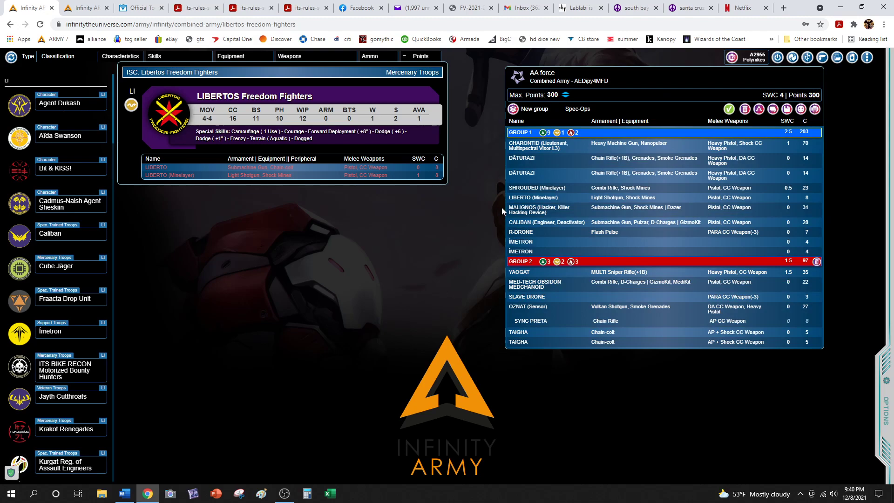
mouse_move(567, 374)
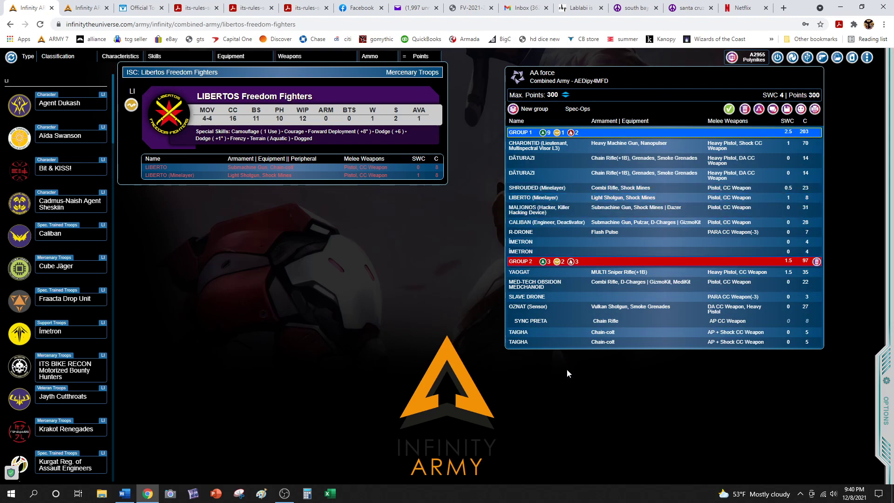
mouse_move(358, 299)
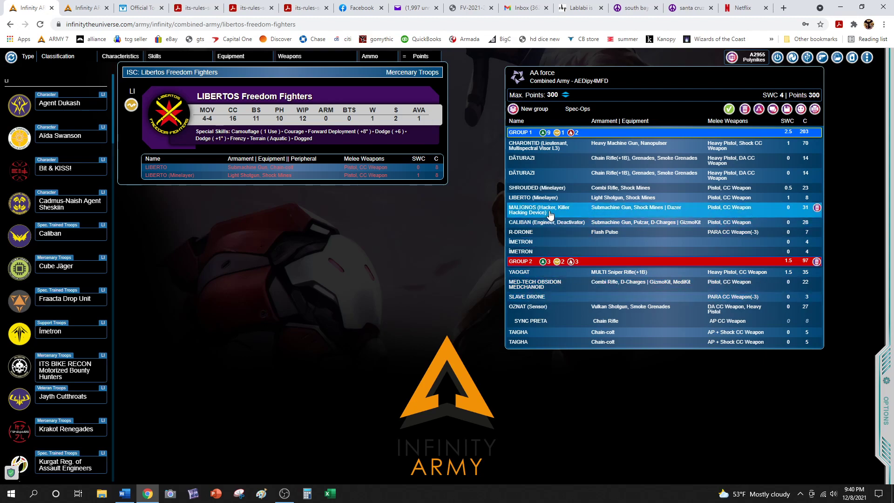
left_click(542, 208)
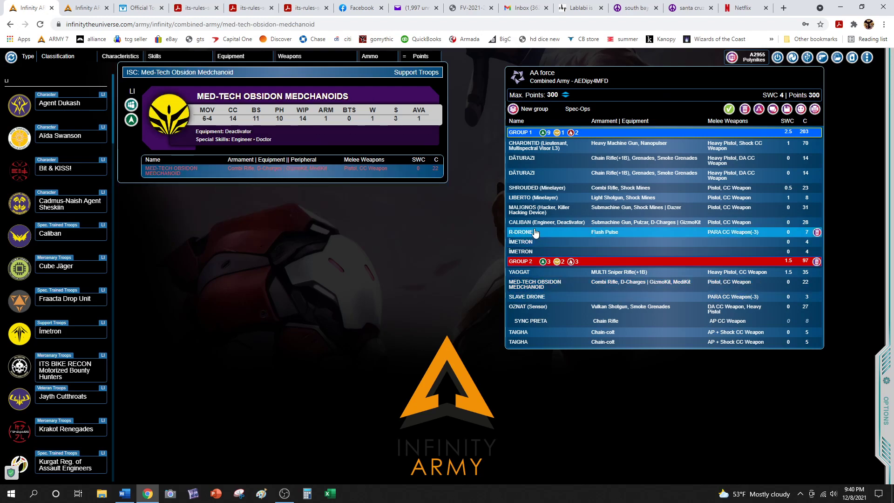
left_click(541, 208)
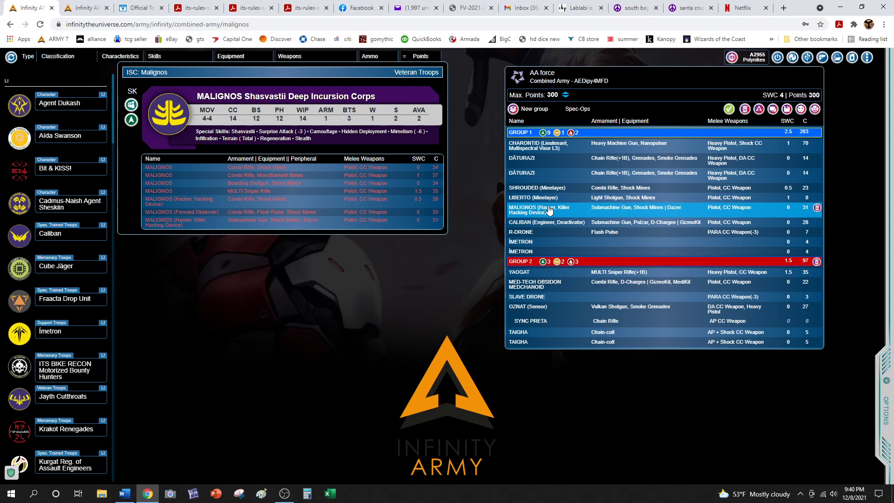
left_click(251, 7)
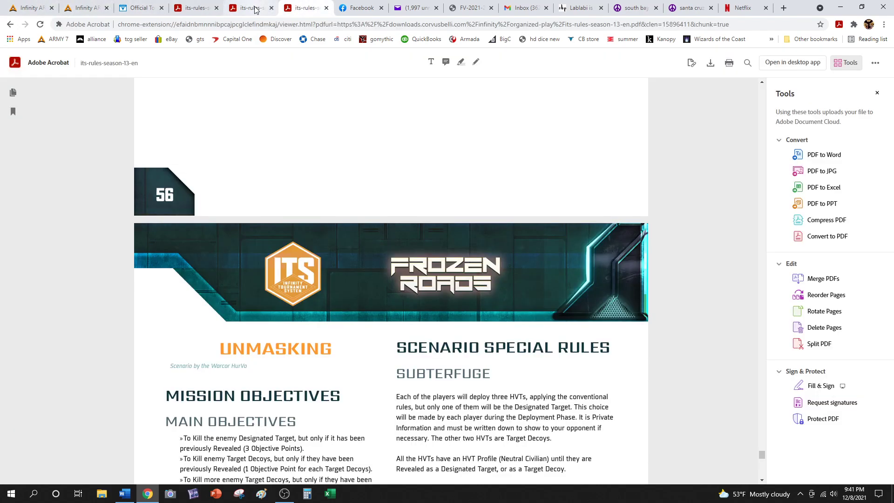
Step: Read the Unmasking scenario on page 56 and return to Infinity Army
scroll("down", 3)
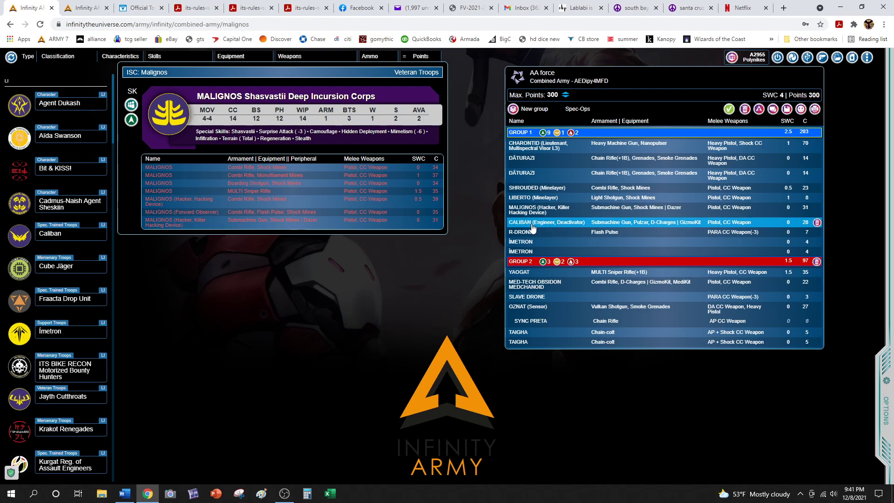
mouse_move(551, 233)
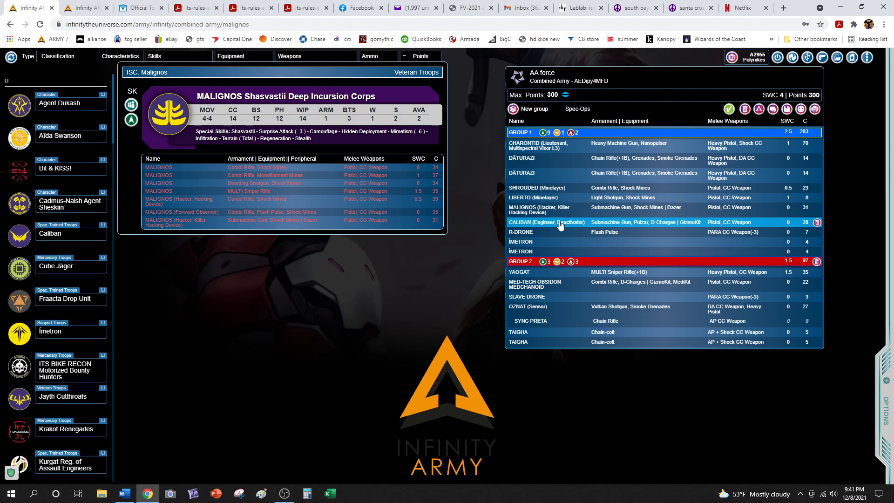
mouse_move(594, 226)
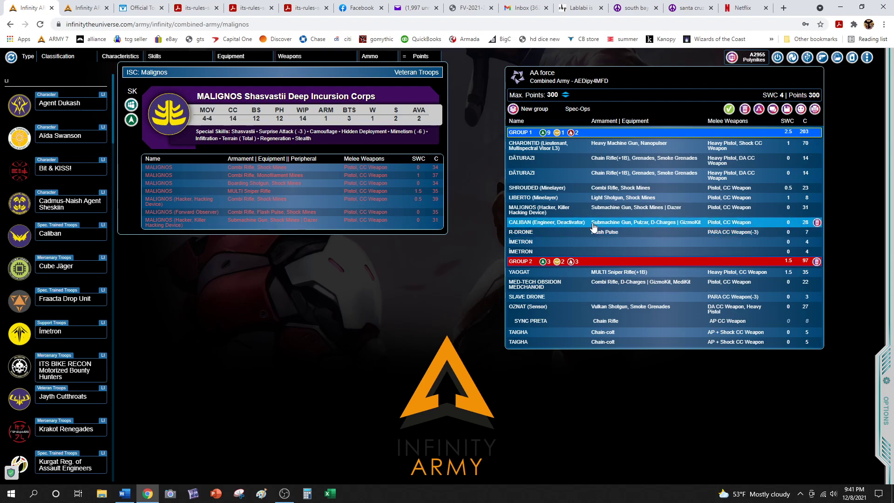
mouse_move(570, 229)
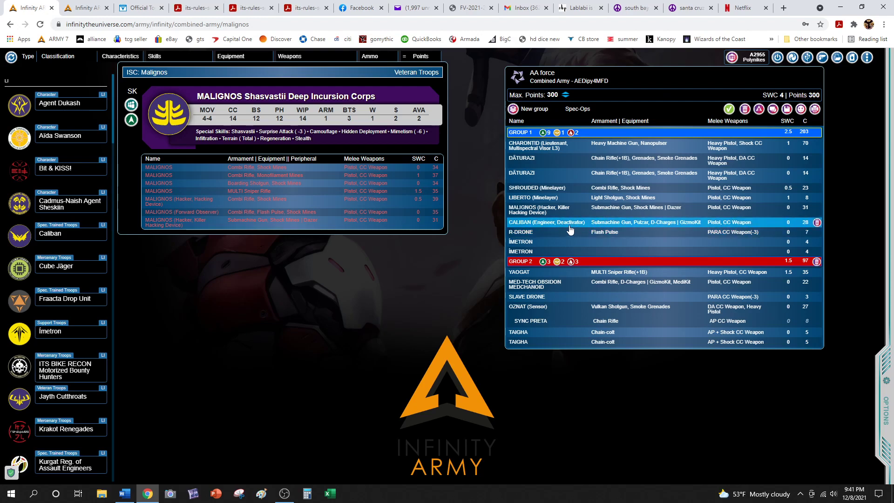
mouse_move(546, 223)
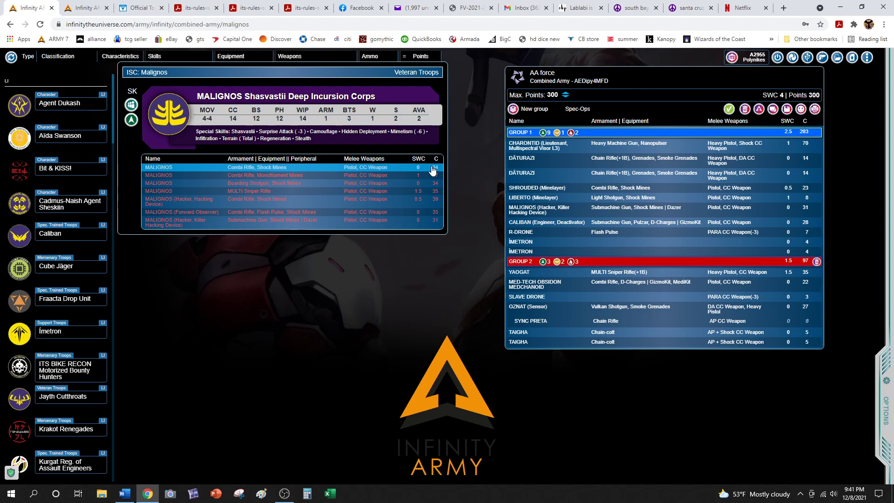
mouse_move(86, 8)
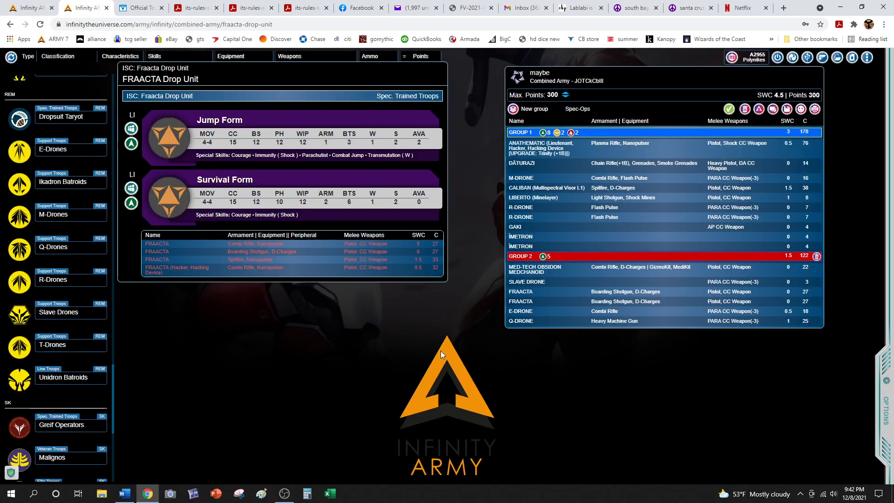
mouse_move(453, 334)
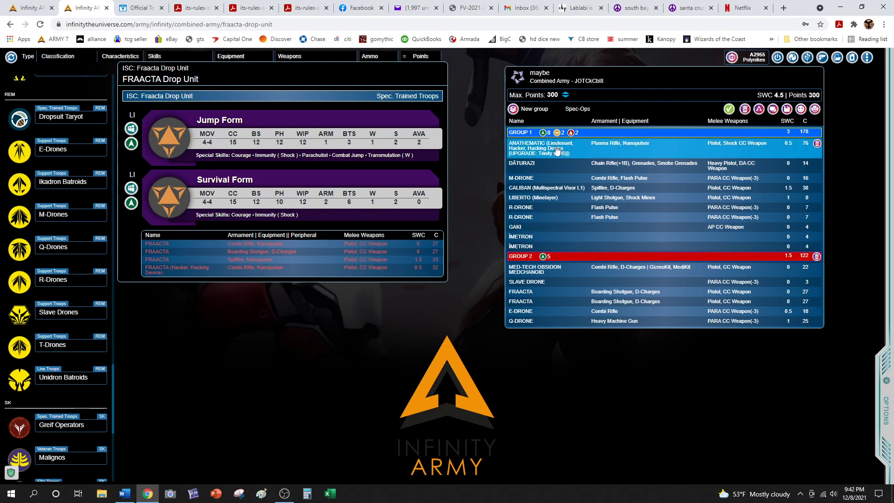
mouse_move(555, 169)
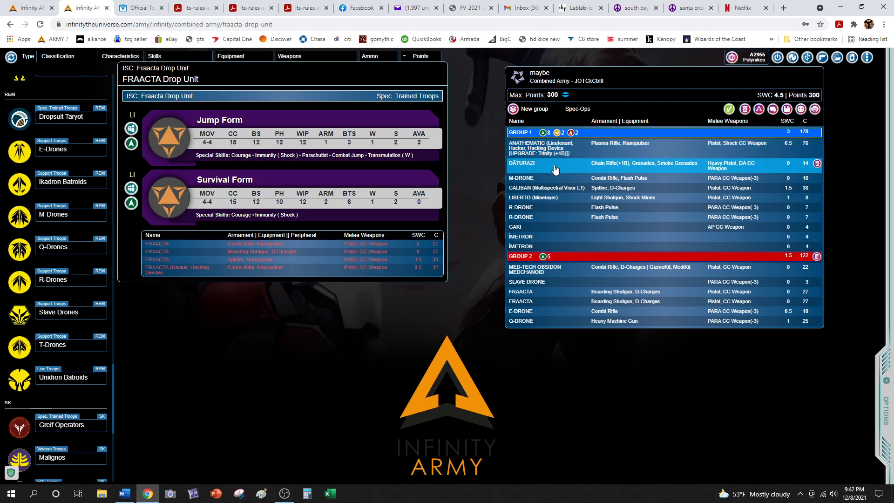
mouse_move(558, 172)
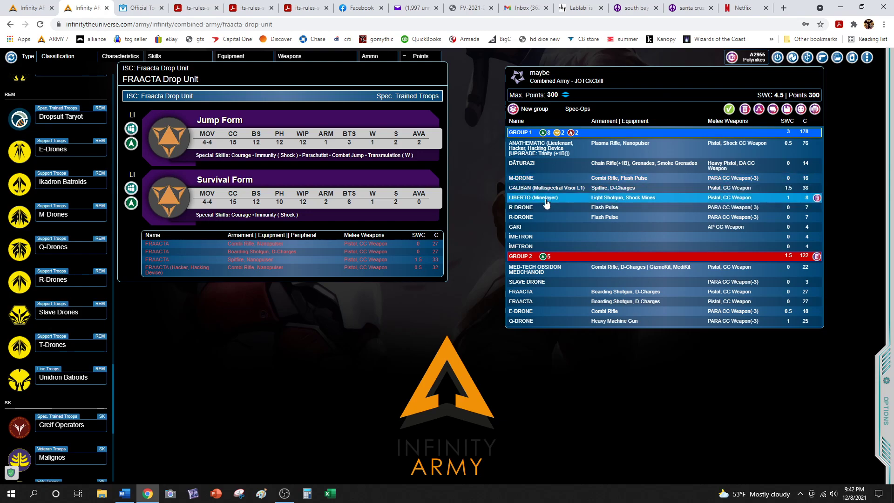
mouse_move(551, 199)
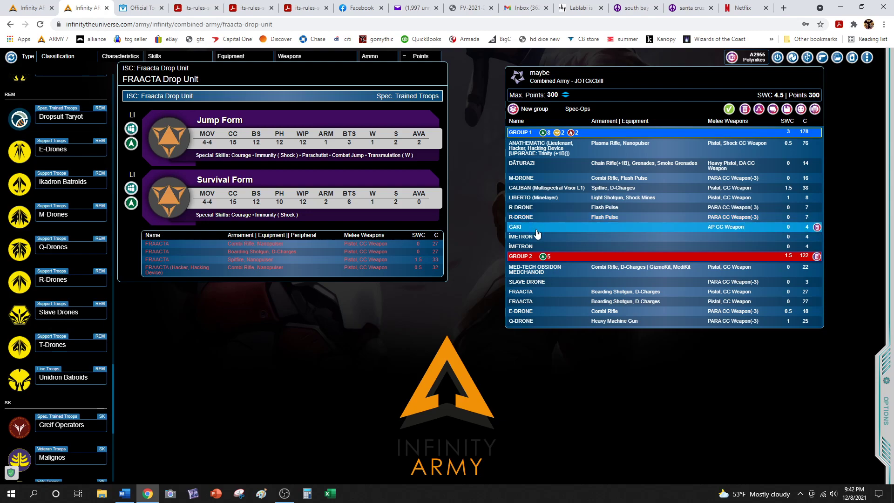
mouse_move(531, 246)
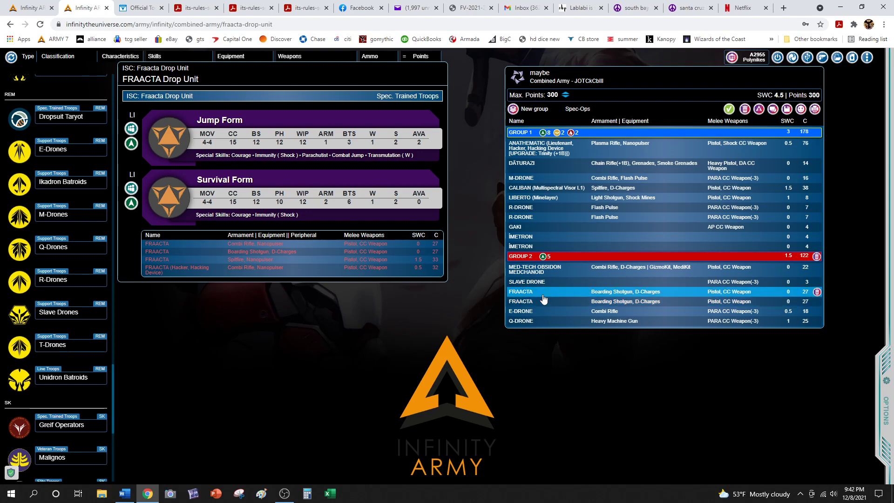
mouse_move(536, 301)
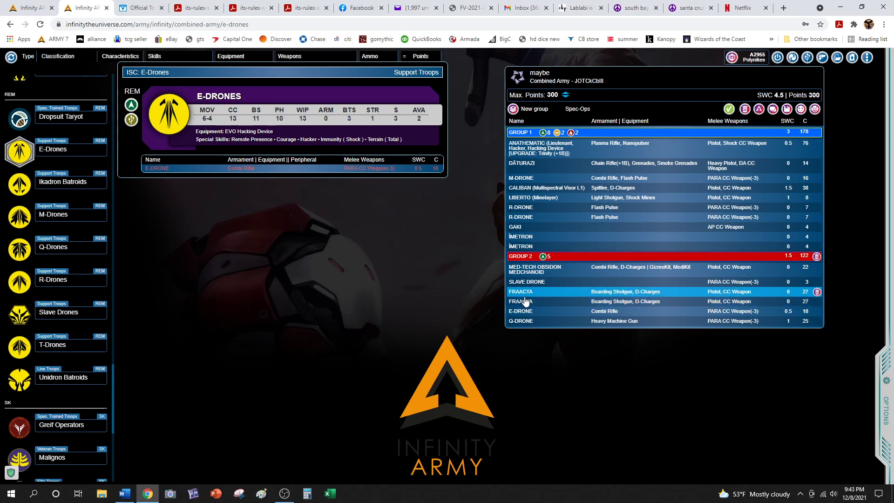
mouse_move(541, 166)
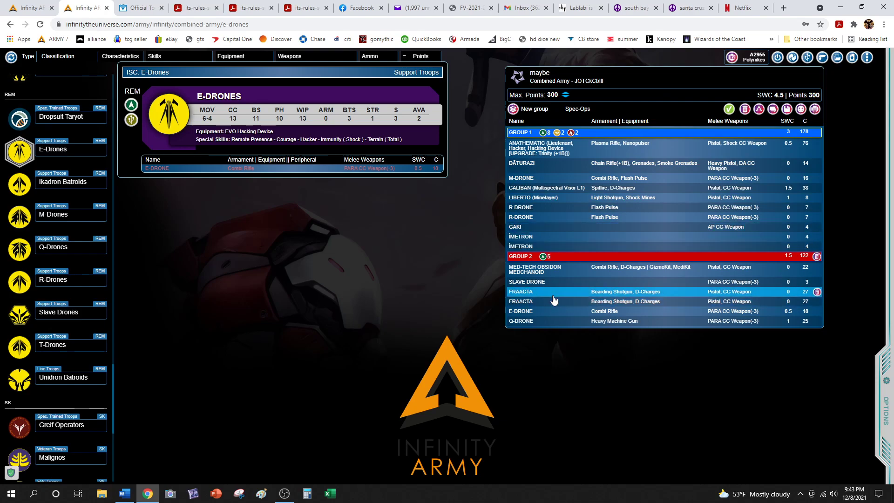
mouse_move(549, 297)
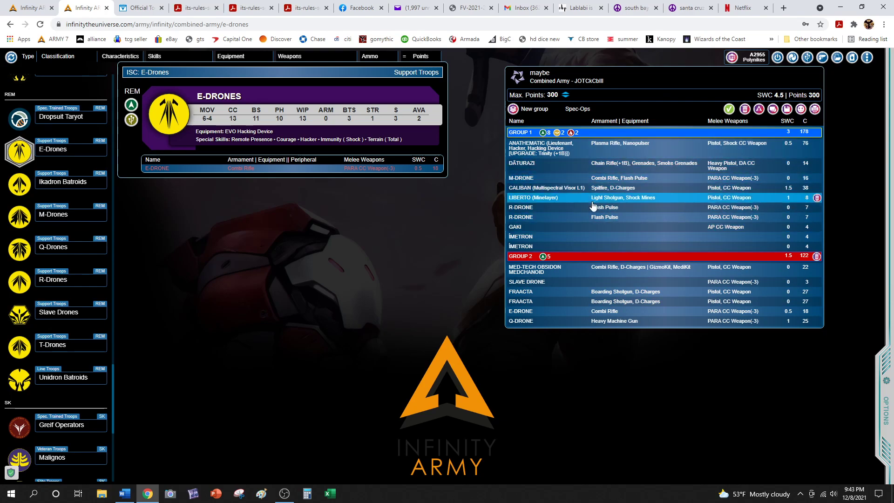
mouse_move(569, 206)
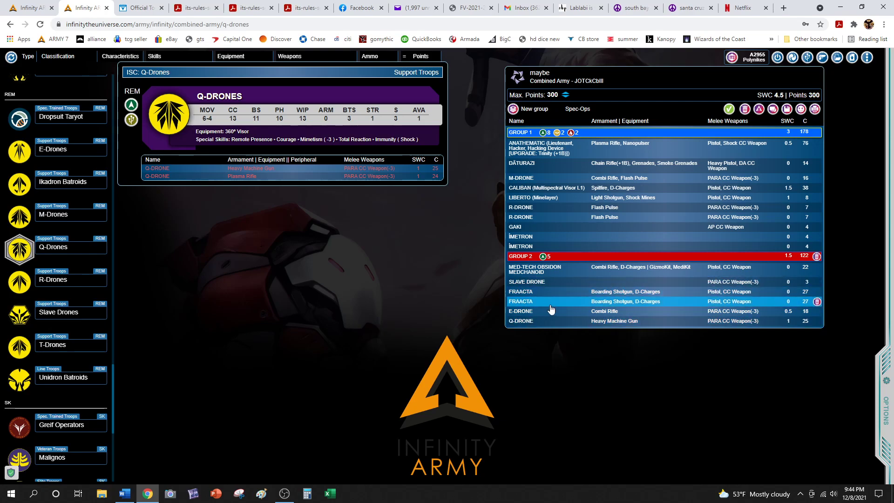
mouse_move(547, 301)
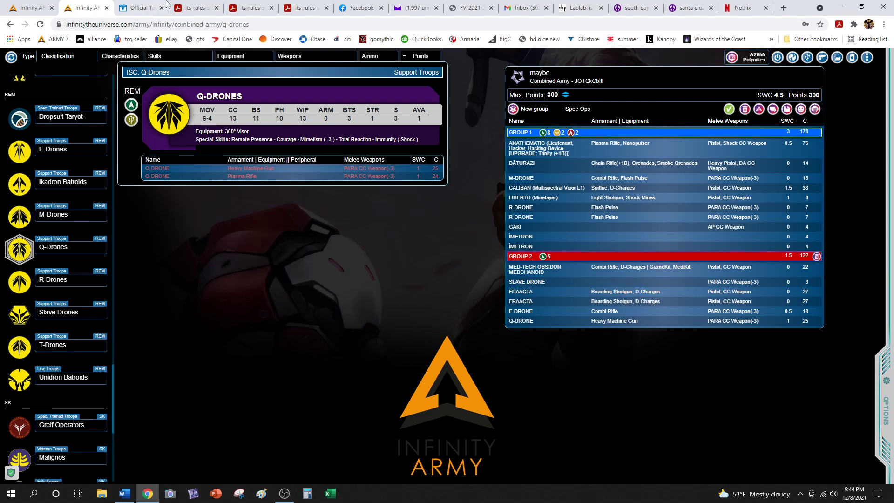
left_click(139, 8)
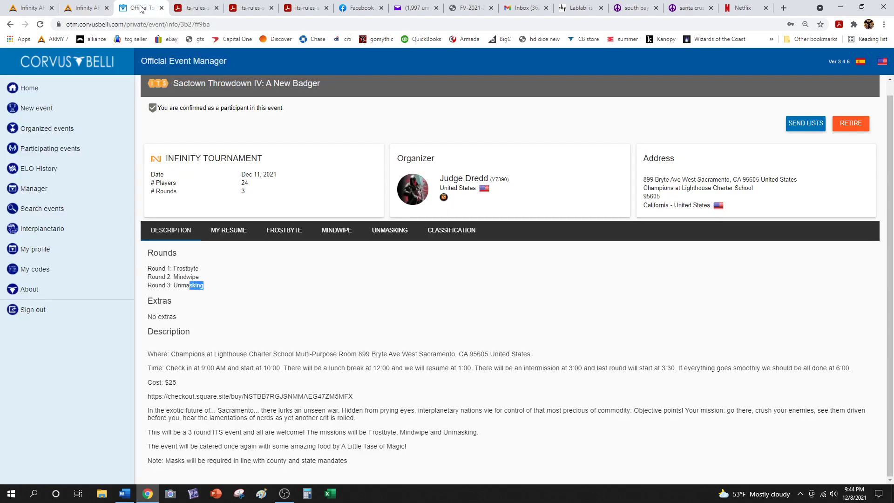
mouse_move(224, 300)
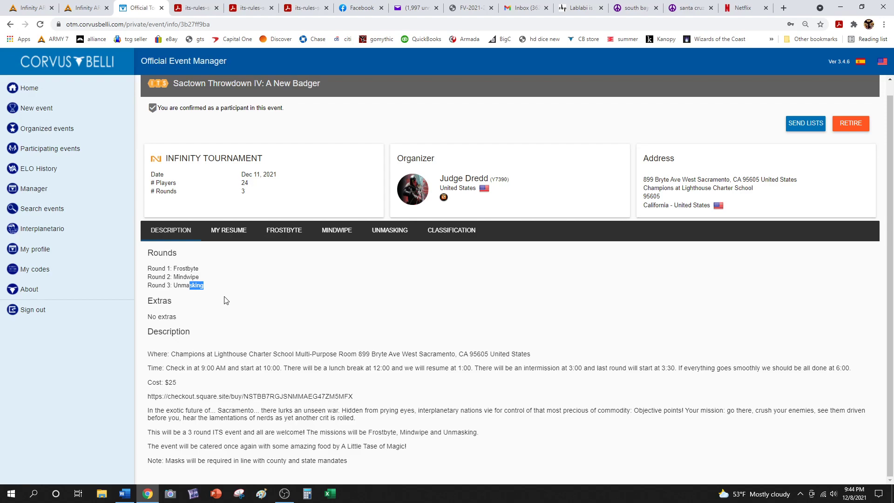
mouse_move(224, 317)
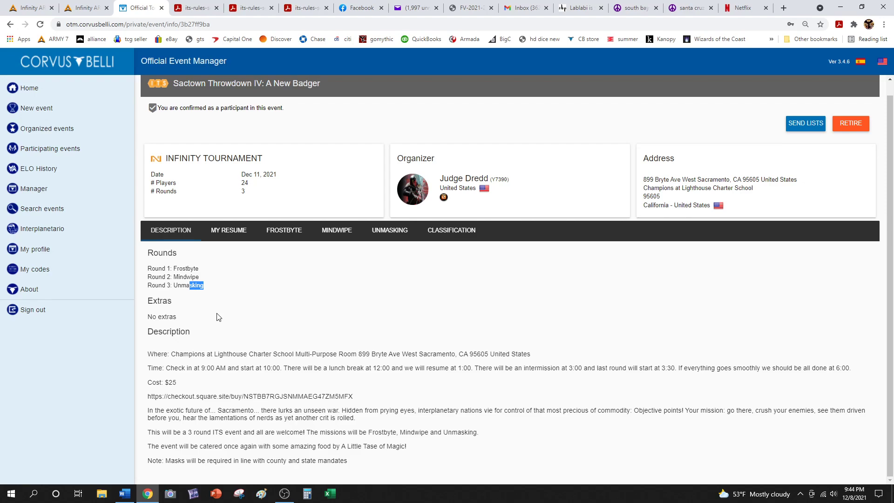
mouse_move(216, 308)
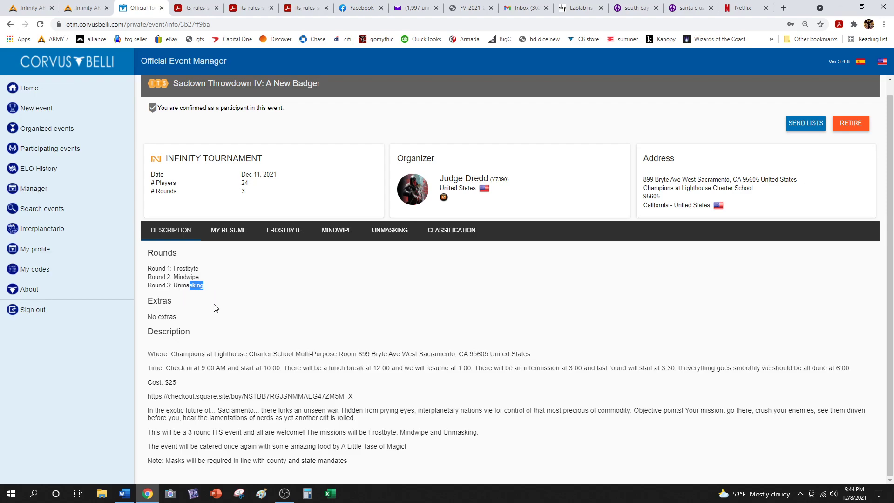
mouse_move(83, 7)
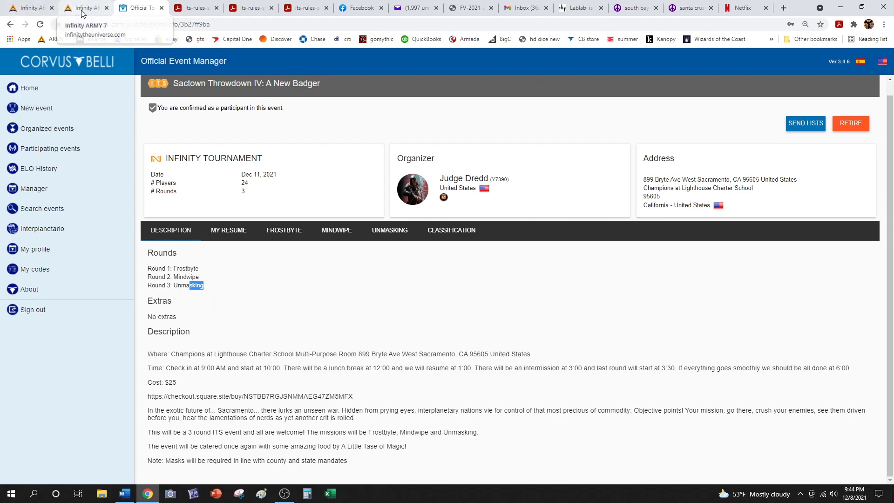
left_click(86, 8)
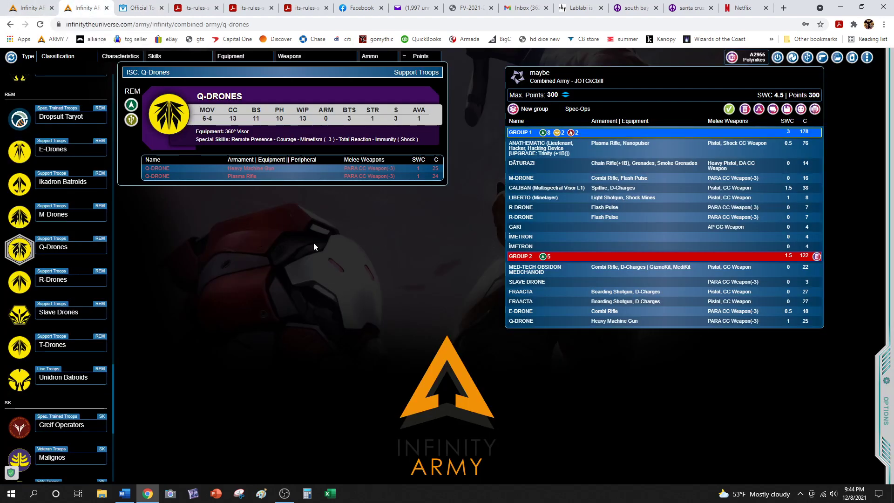
mouse_move(287, 469)
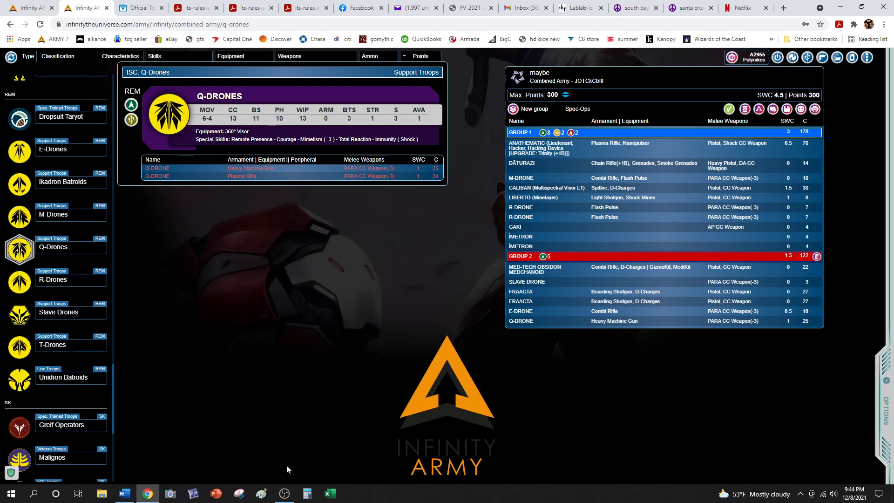
left_click(283, 493)
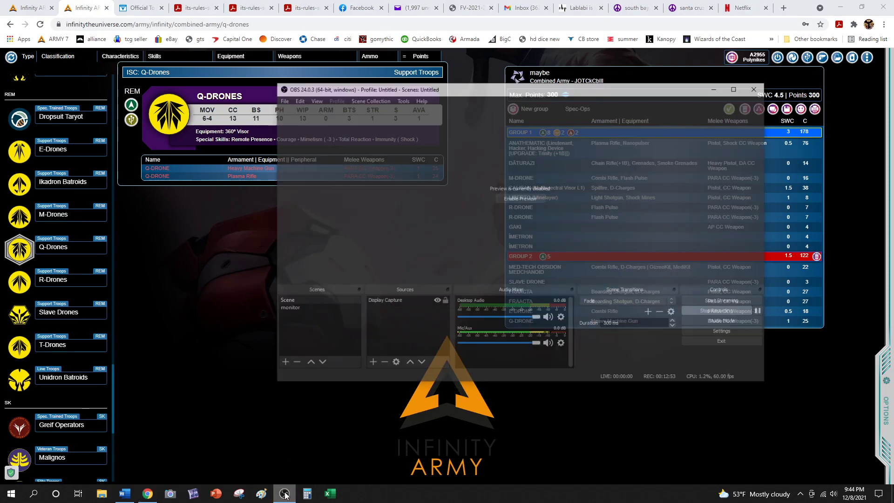